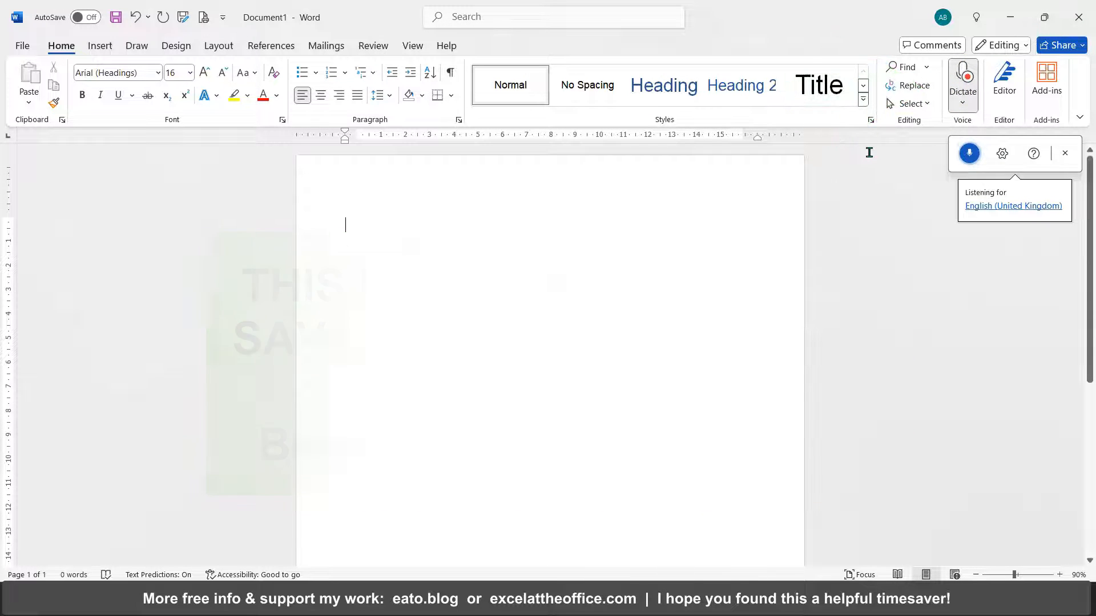
# Dictate 'Hello and welcome to another Excel at the office video' and the transcription introduction paragraph.
pyautogui.write('Hello')
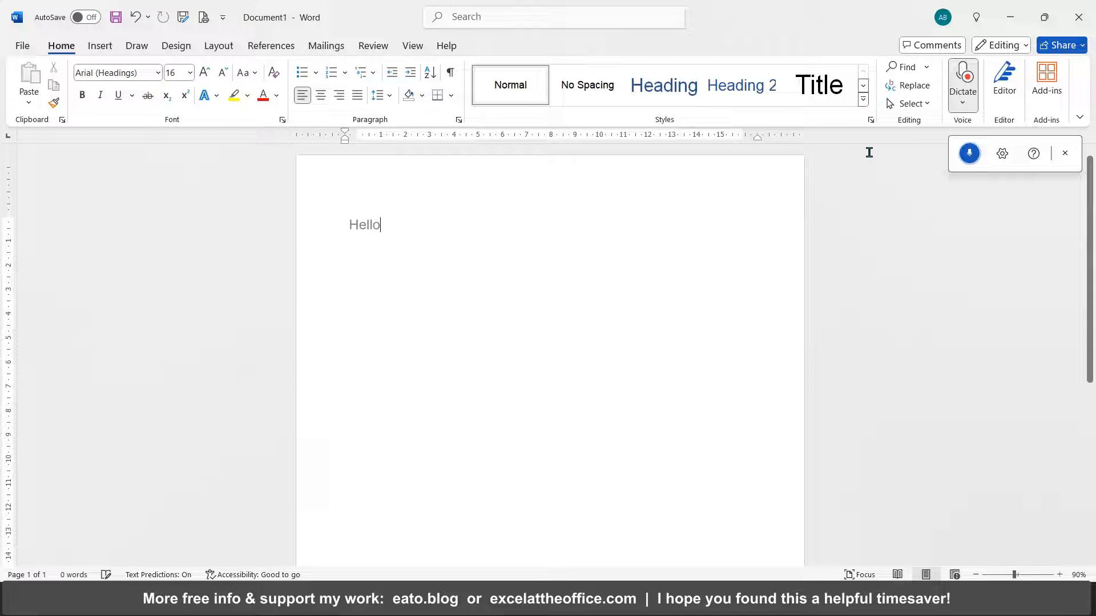
pyautogui.write('and welcome to another excel')
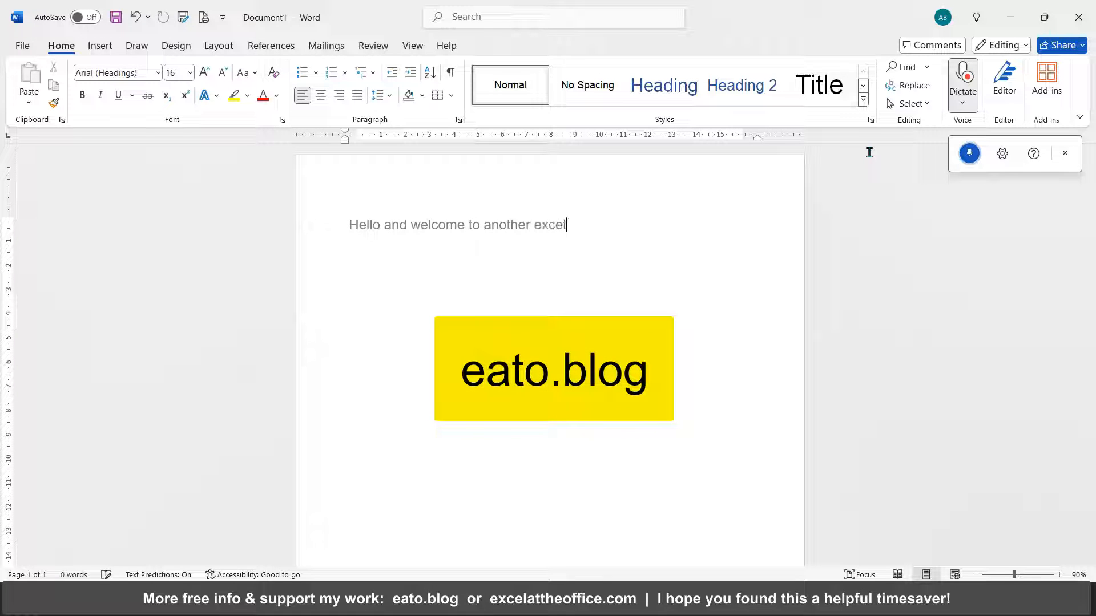
pyautogui.write('at the office video.')
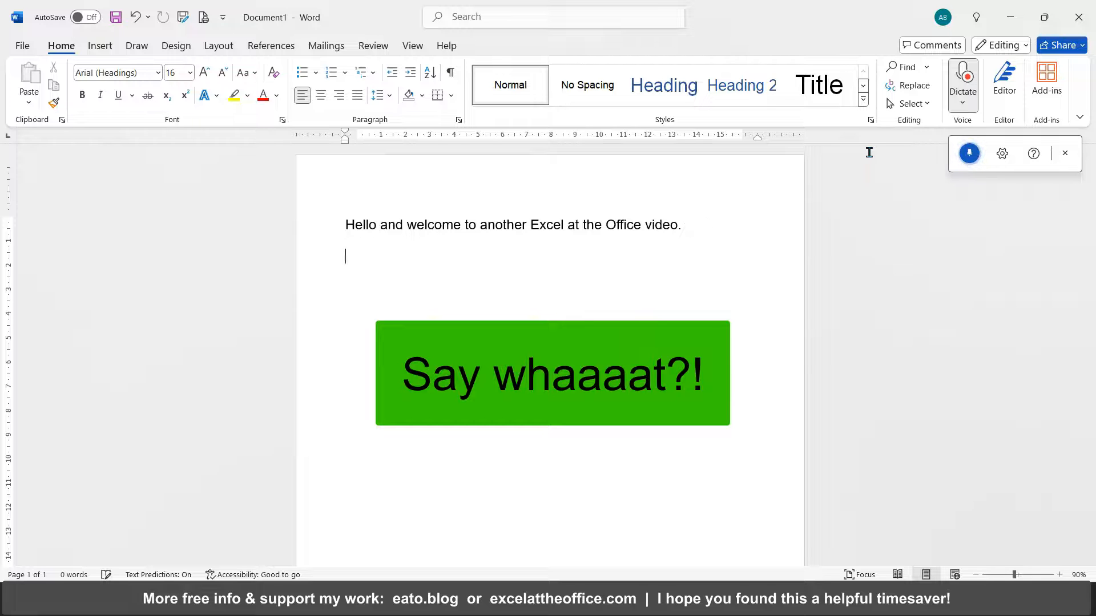
pyautogui.write('In this video.')
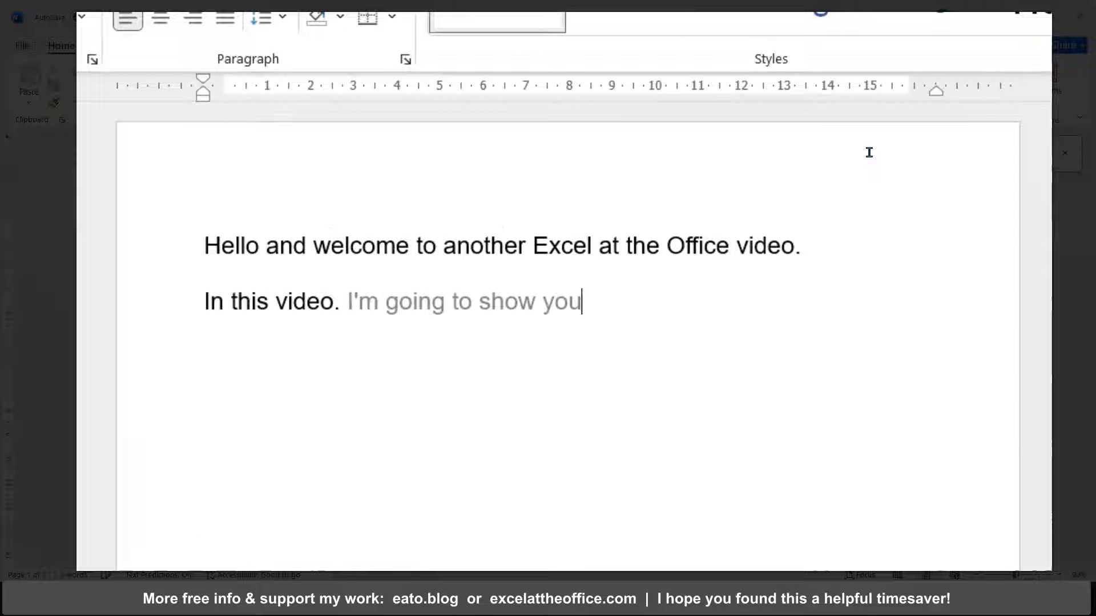
pyautogui.write('how to get word')
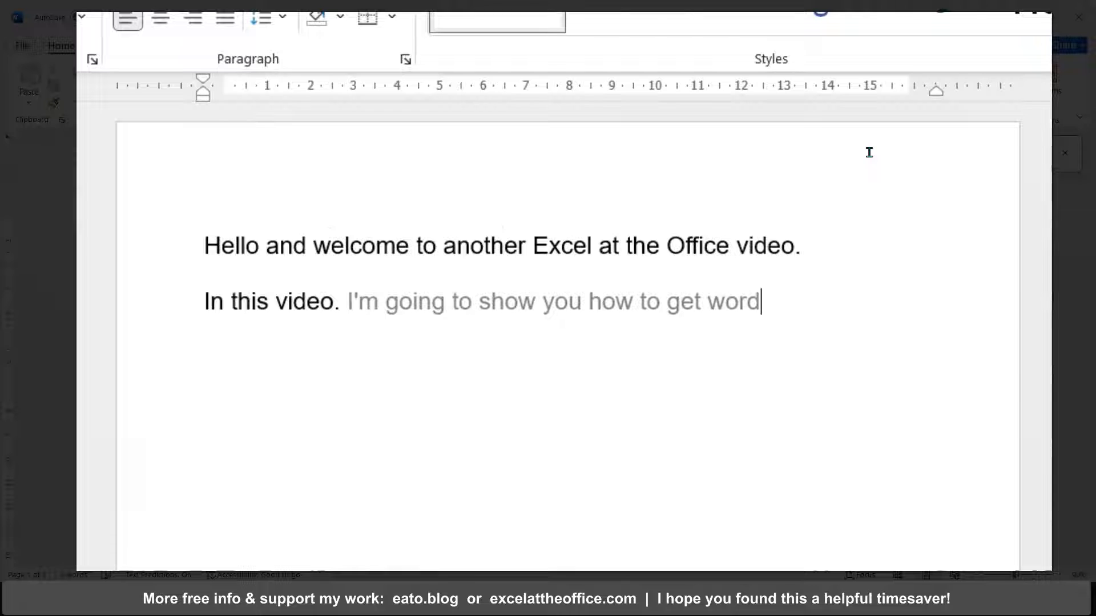
pyautogui.write('. To')
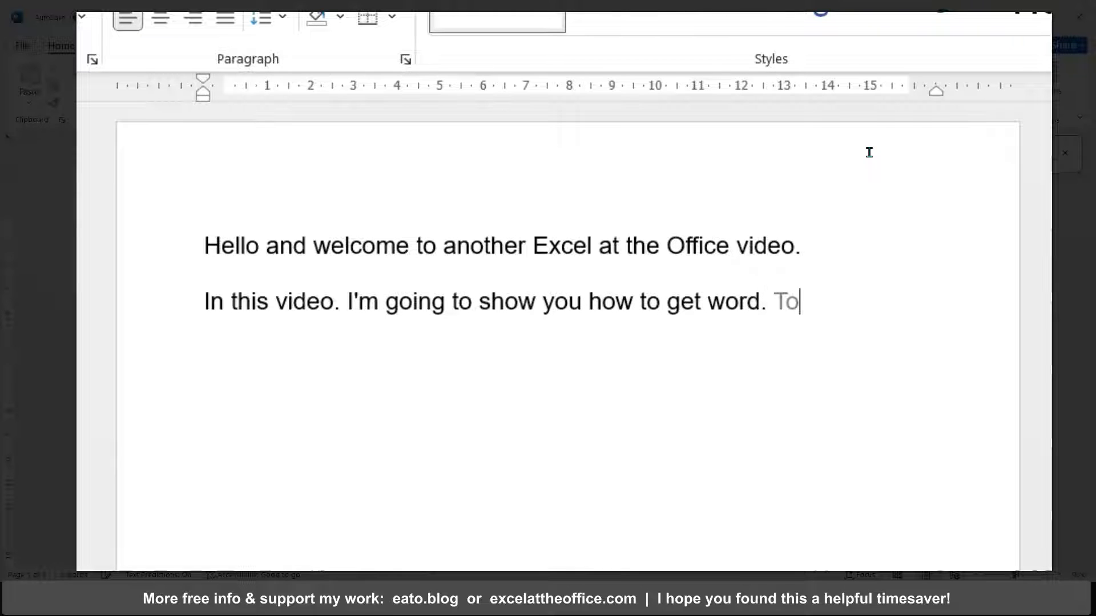
pyautogui.write("transcribe for you what you're saying.")
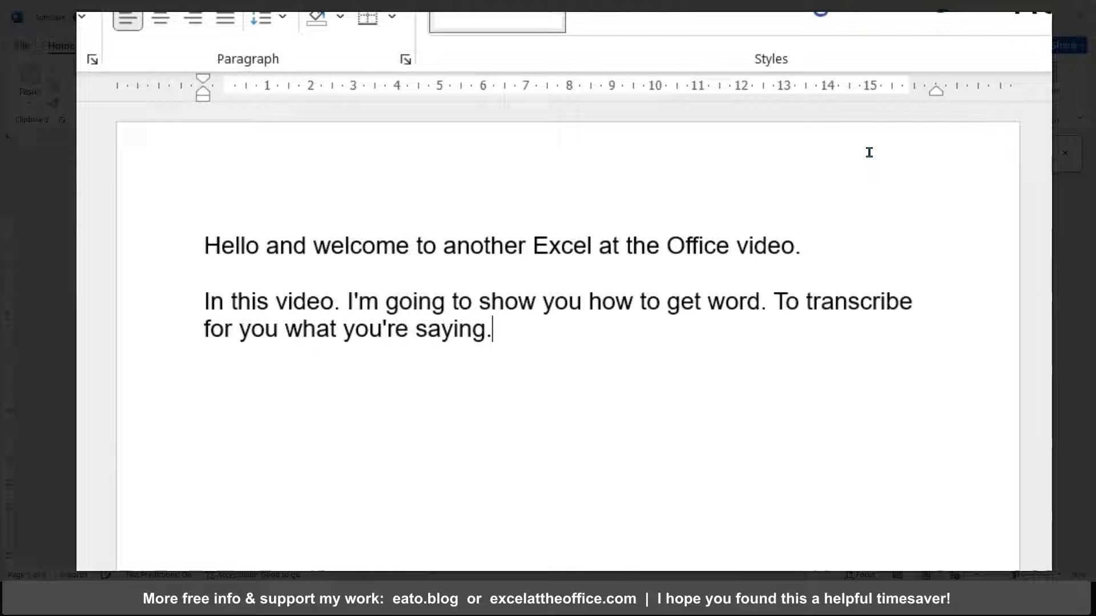
pyautogui.write("This can be a massive time saver OK i'm getting distracted by this")
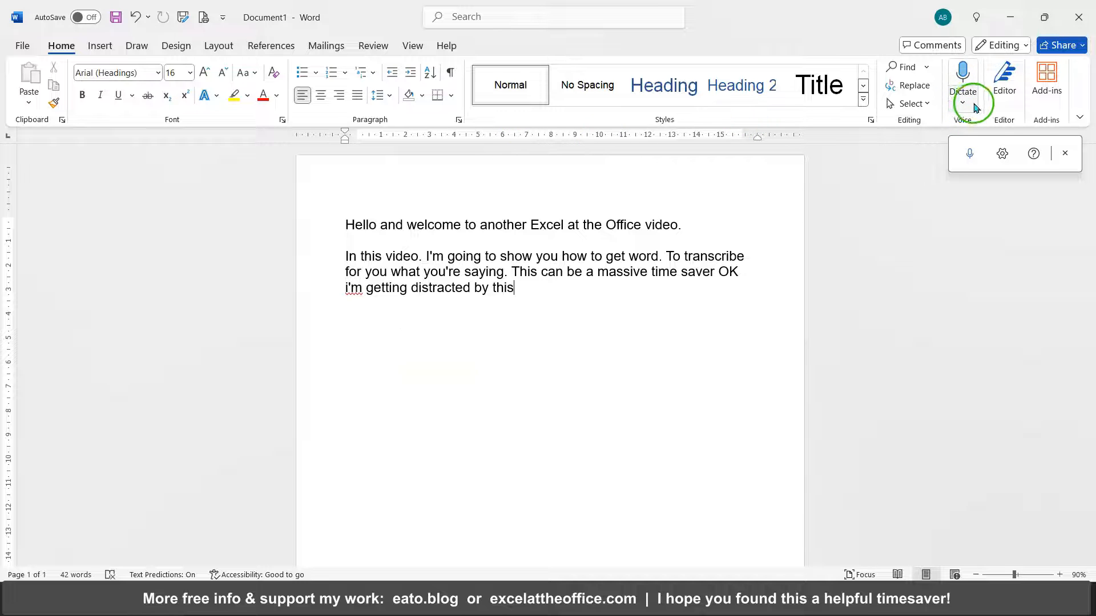
# Pause voice dictation after the time-saver remark.
pyautogui.click(962, 102)
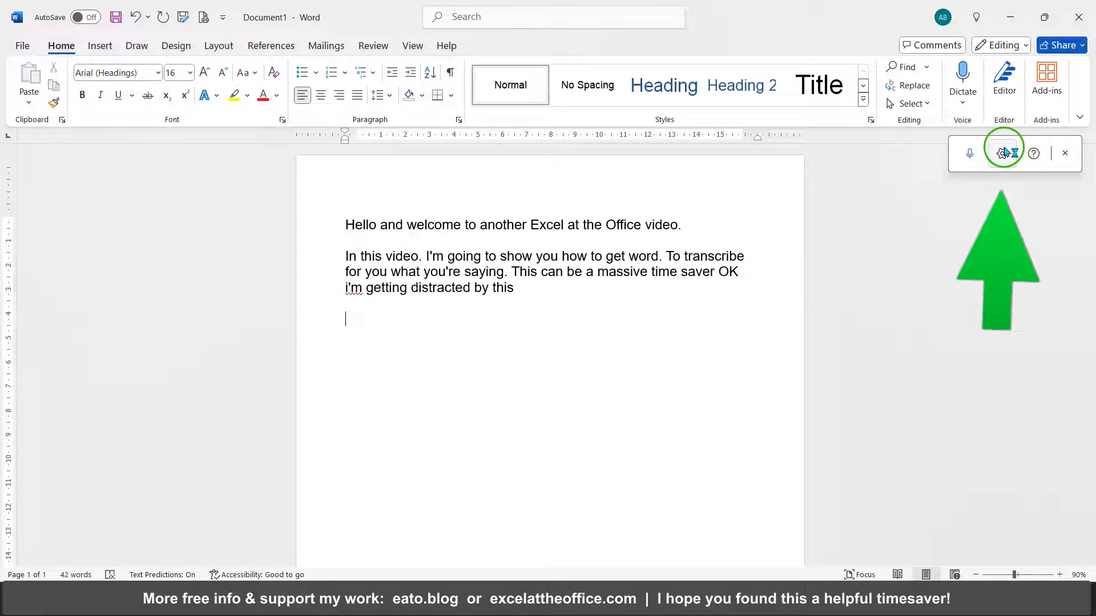
# Set Enable auto-punctuation to Off in the dictation settings and save.
pyautogui.click(1002, 153)
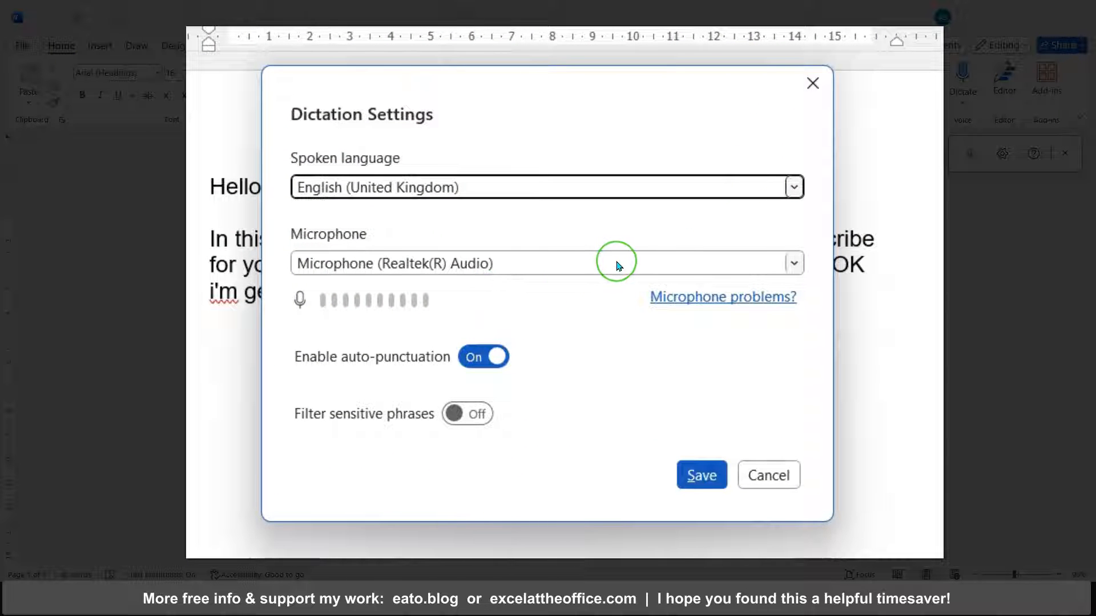
pyautogui.moveTo(604, 273)
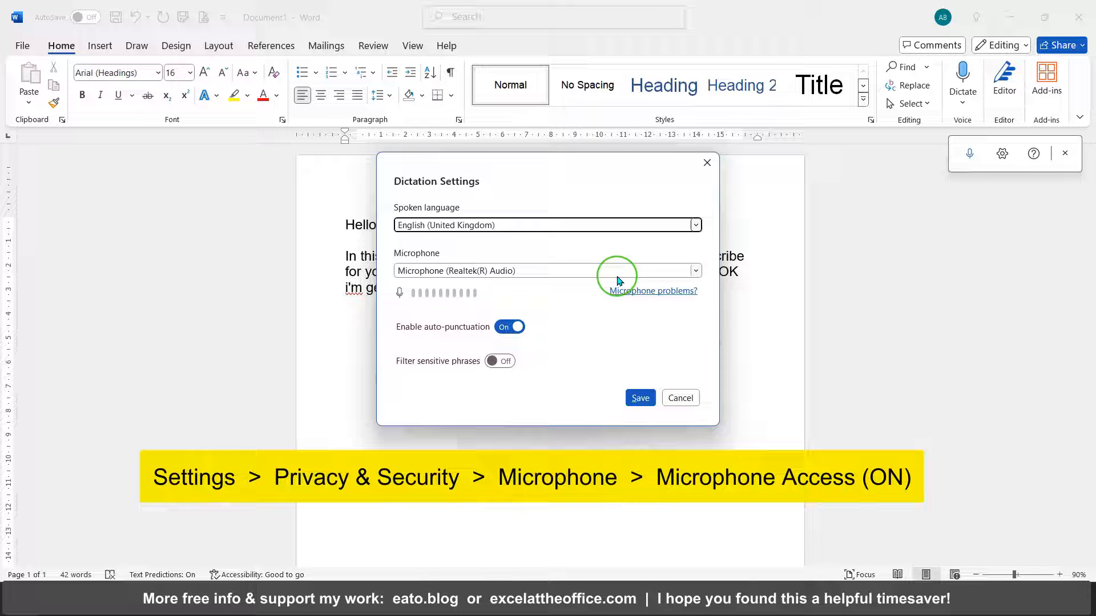
pyautogui.moveTo(576, 287)
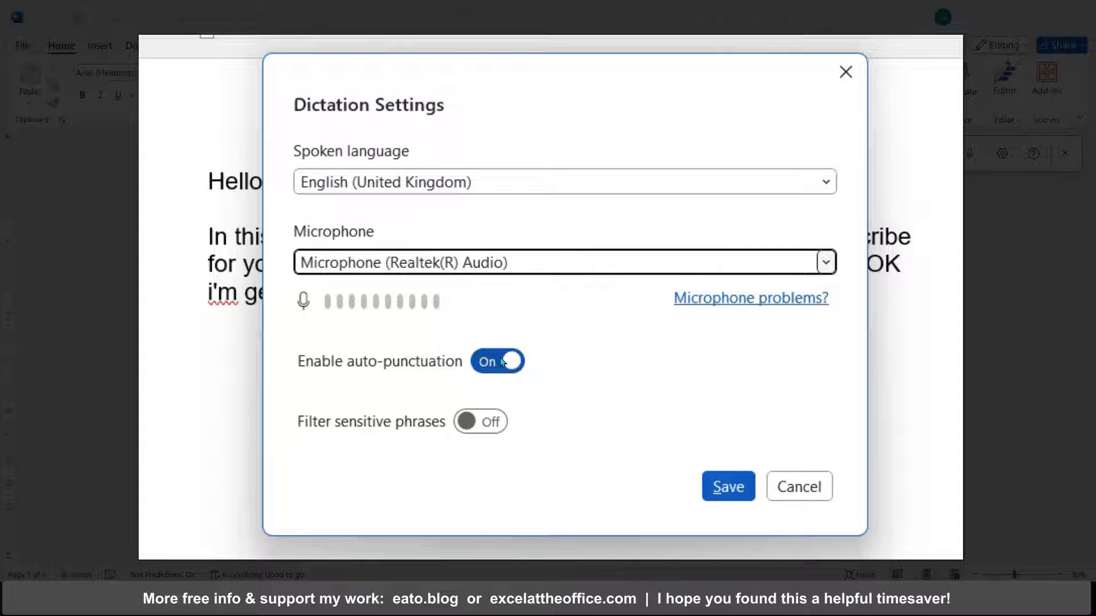
pyautogui.click(480, 421)
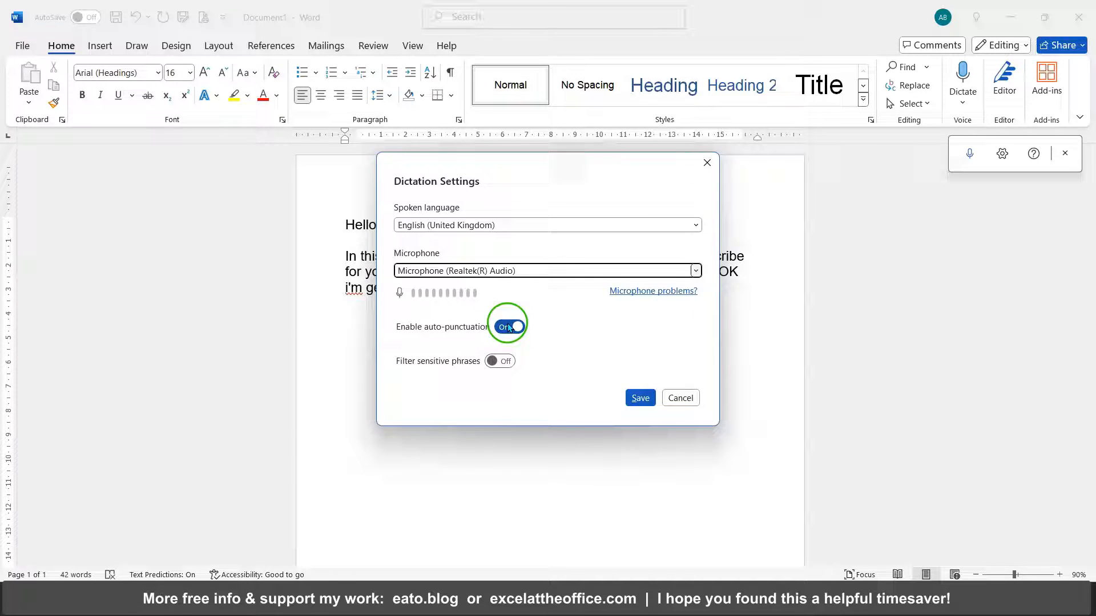
pyautogui.click(507, 326)
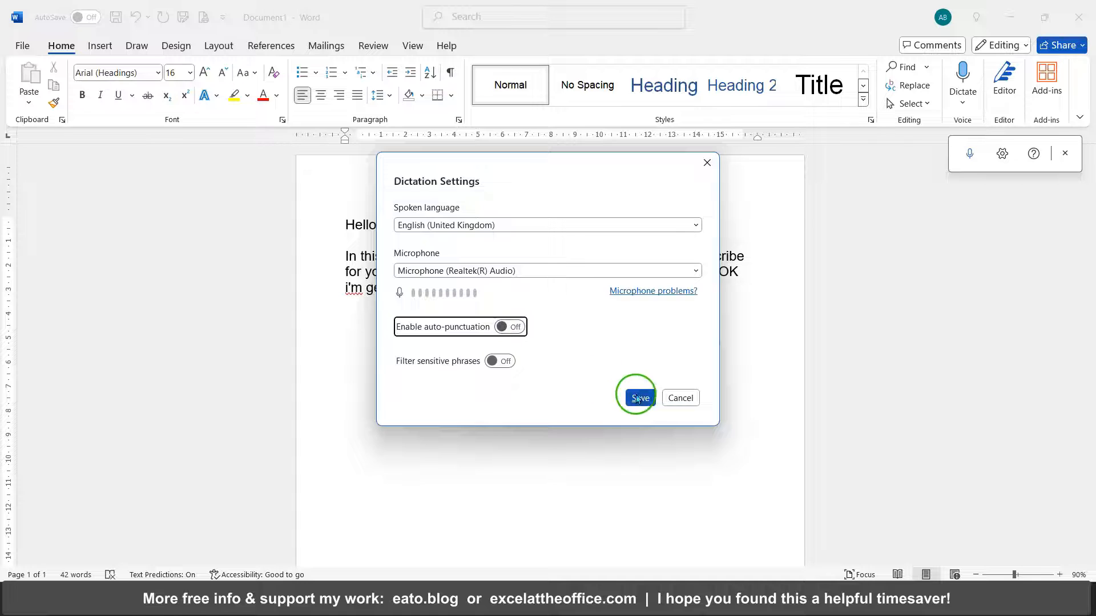
pyautogui.click(638, 398)
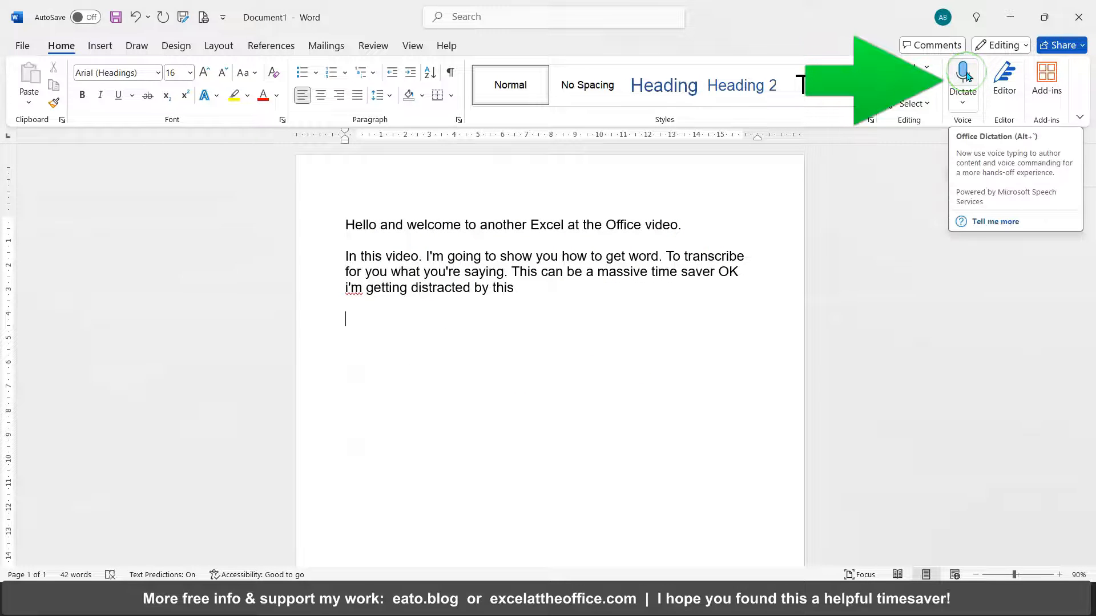
# Resume dictation and dictate about adding punctuation yourself for sentences and paragraphs.
pyautogui.click(962, 73)
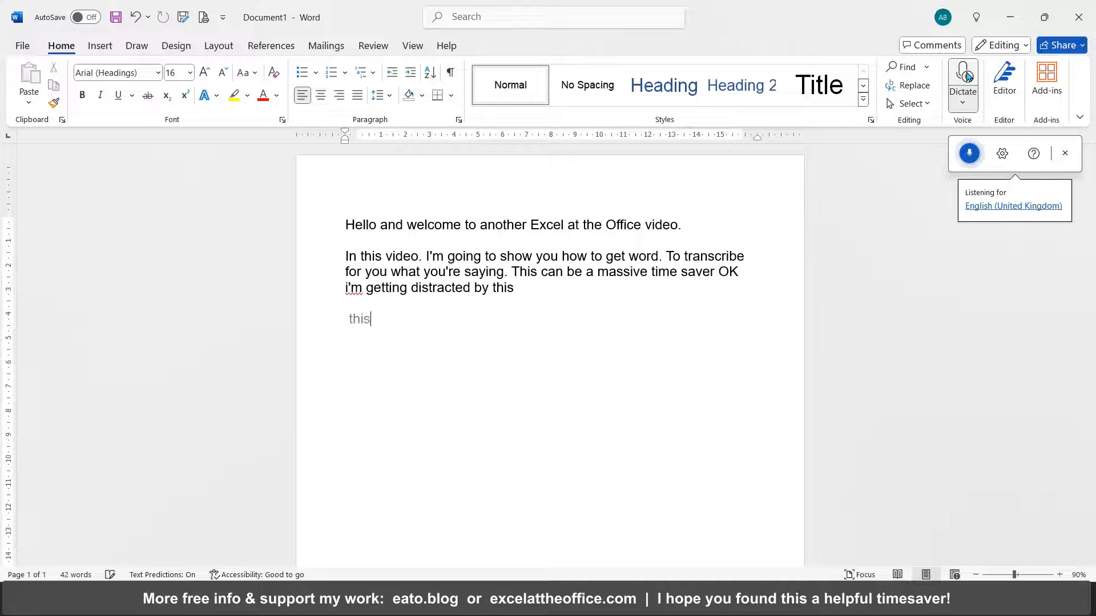
pyautogui.write('is when you have to use punctuation yourself.')
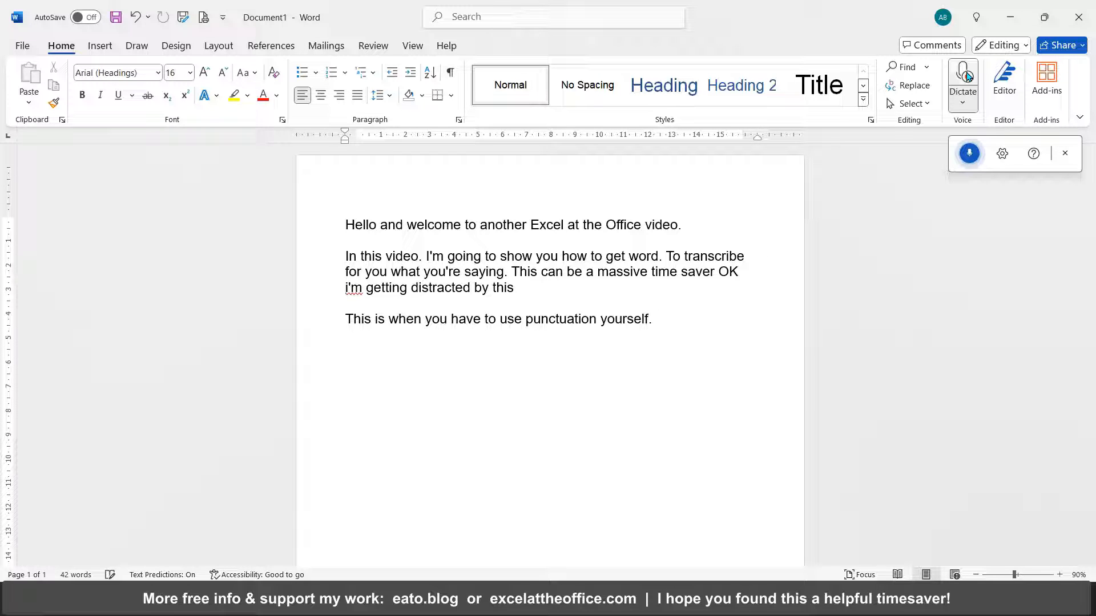
pyautogui.write('I use punctuation for')
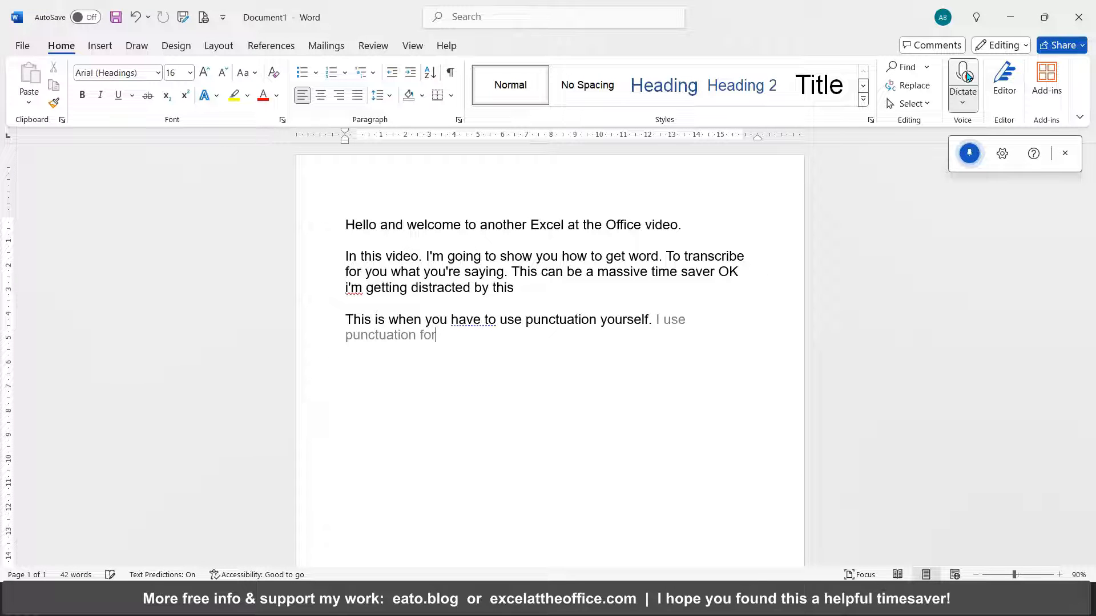
pyautogui.write('sentences,')
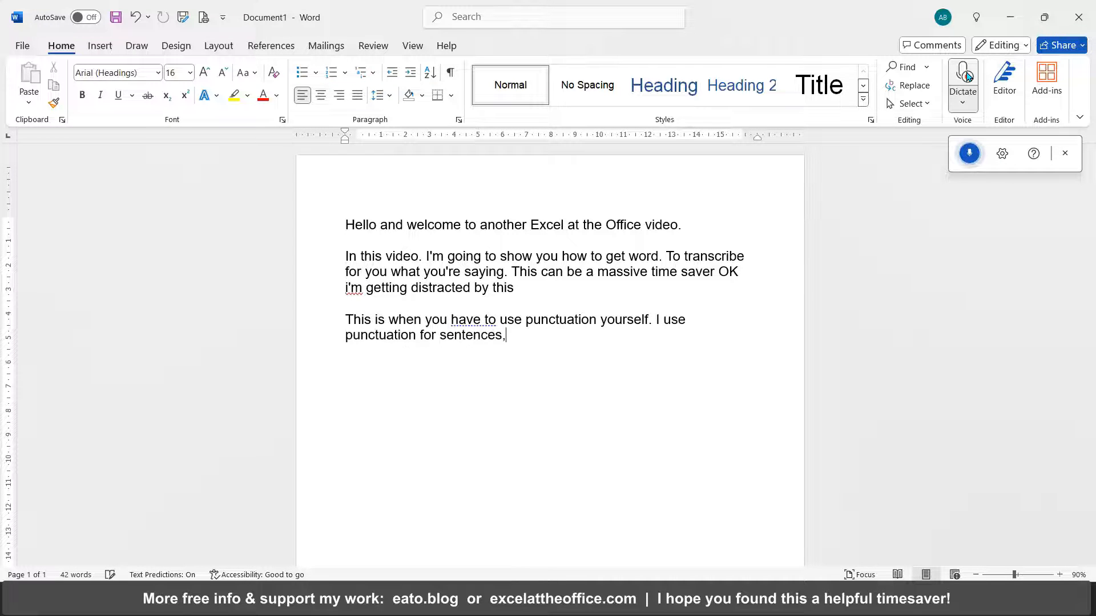
pyautogui.write('paragraphs comma')
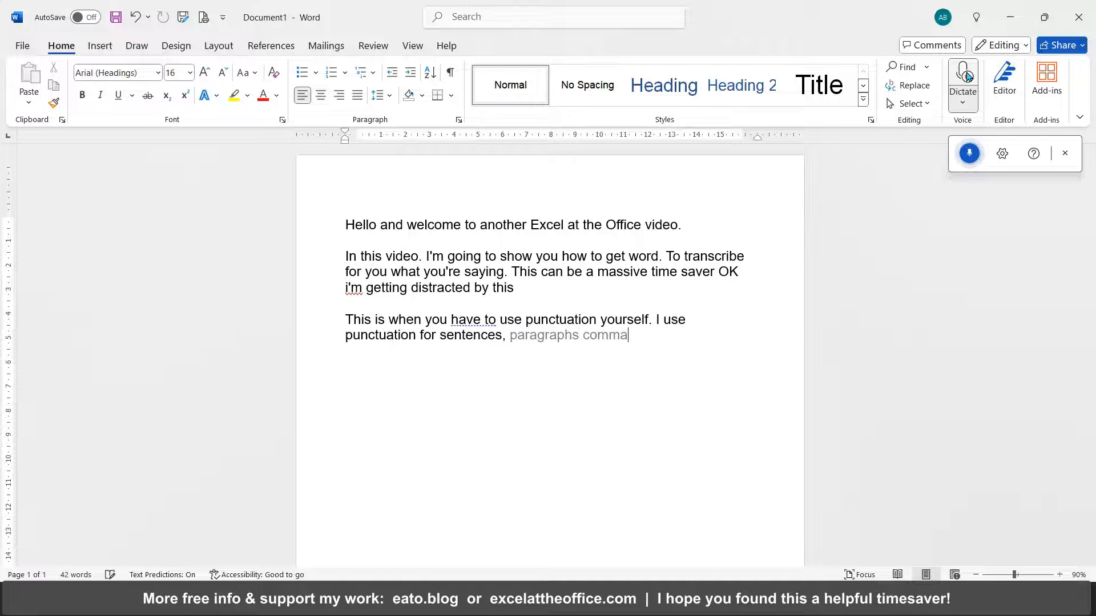
pyautogui.write('and erm Oh my goodness')
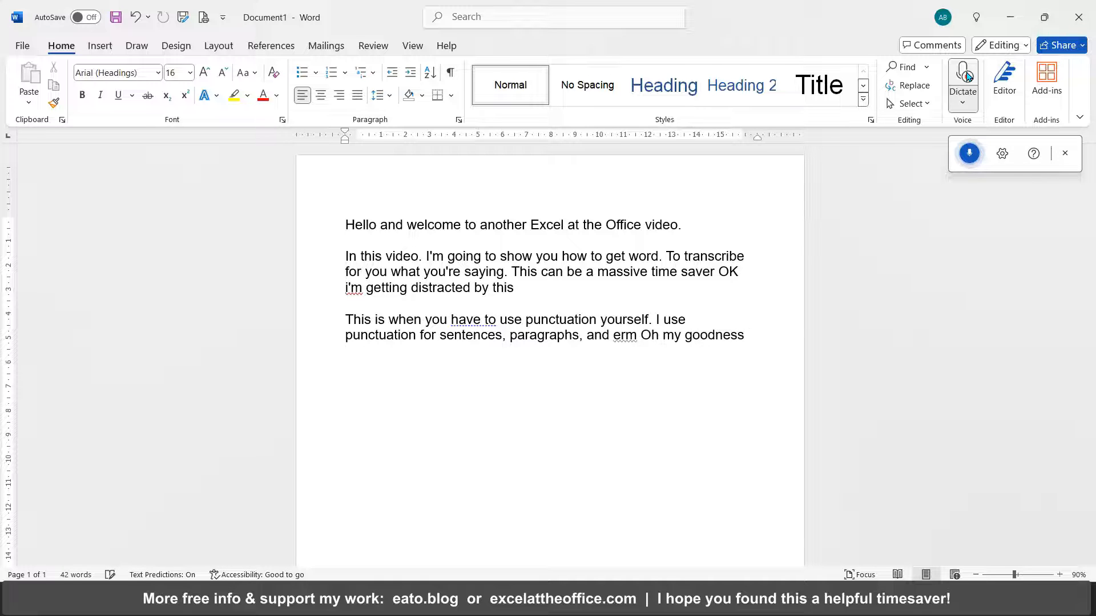
pyautogui.click(744, 335)
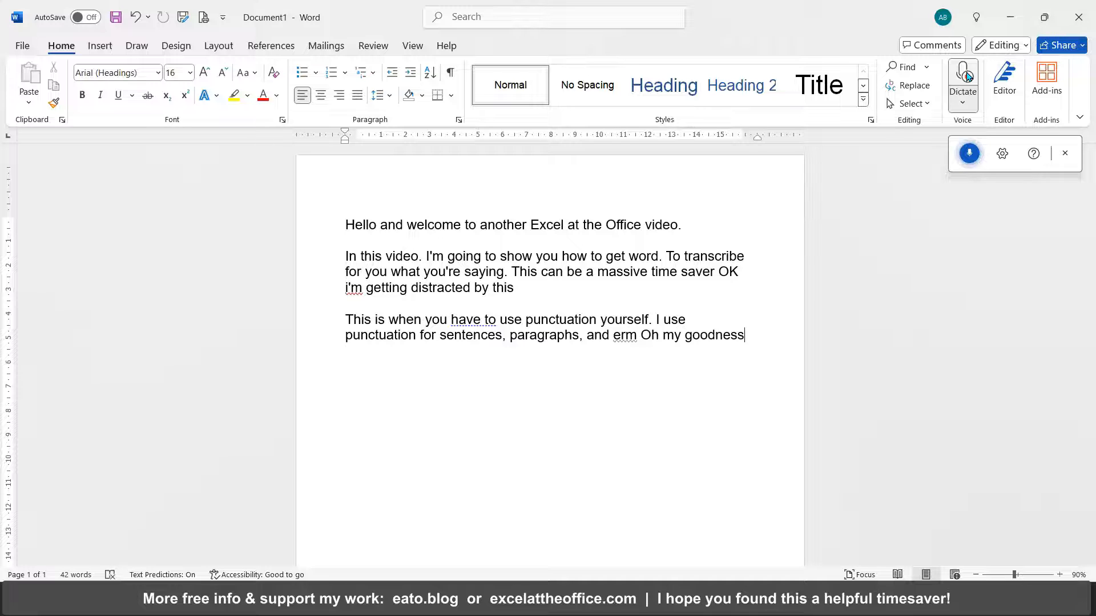
# Dictate the warning that everything gets typed, ending with an ellipsis.
pyautogui.write("if you forget what you're saying obviously")
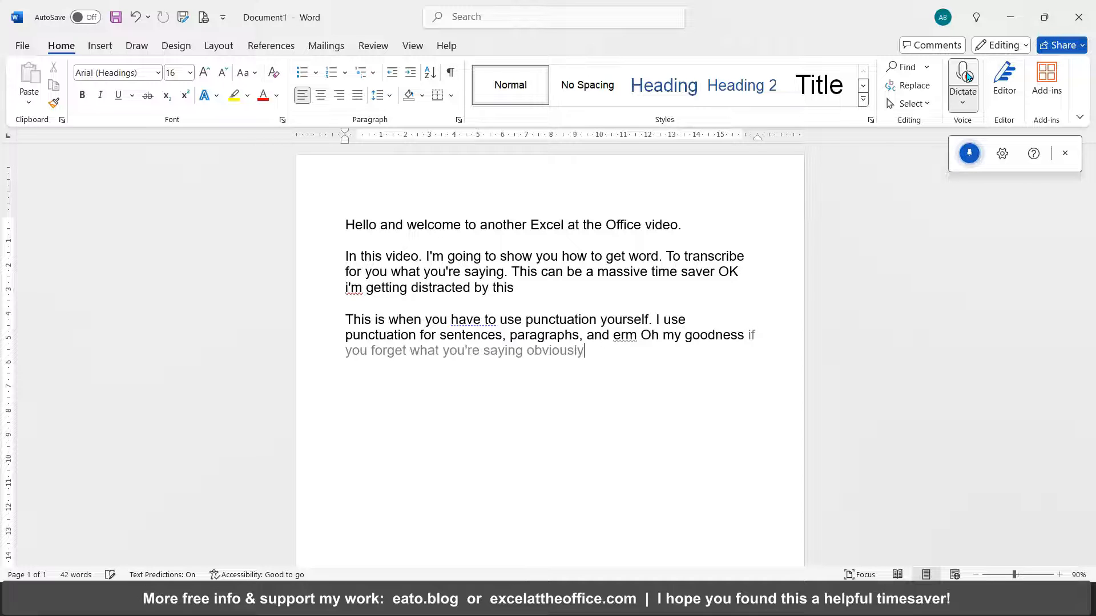
pyautogui.write('be careful because')
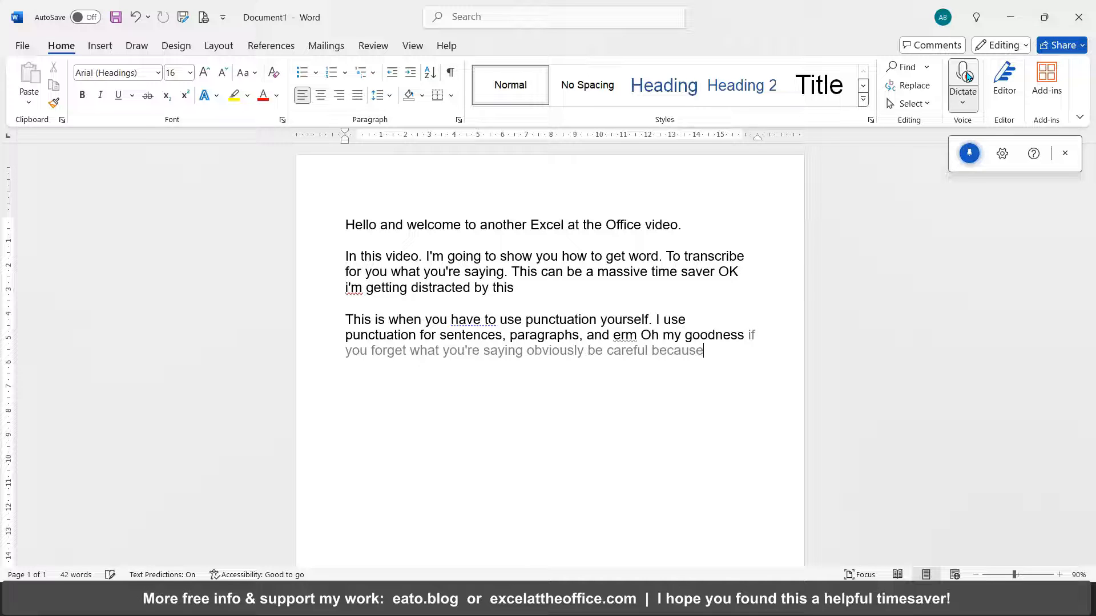
pyautogui.write('this is going to type everything down')
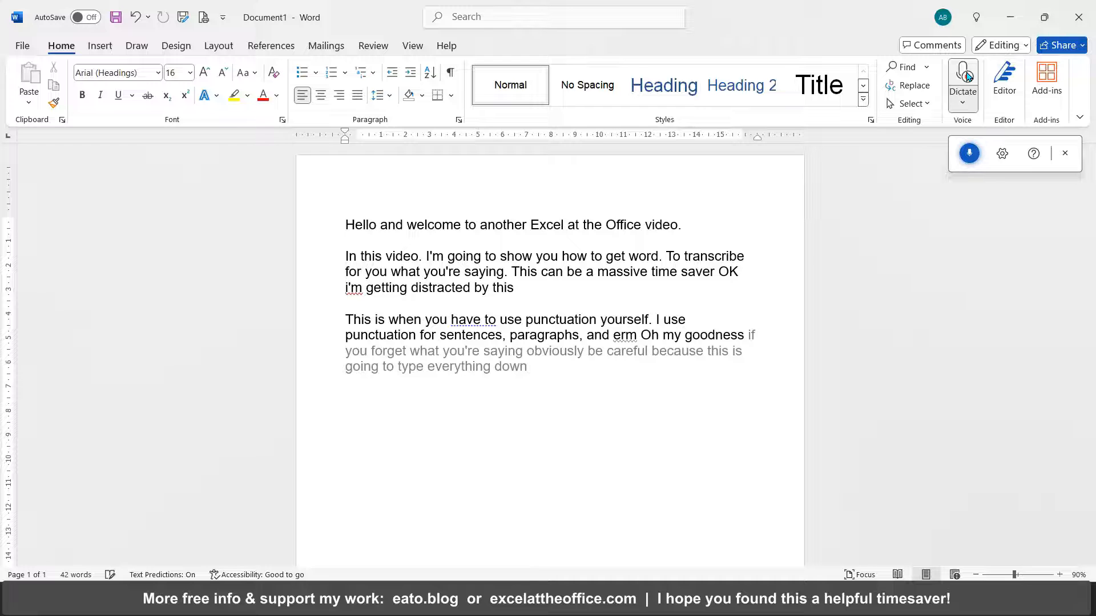
pyautogui.write("so i'll just leave it there full")
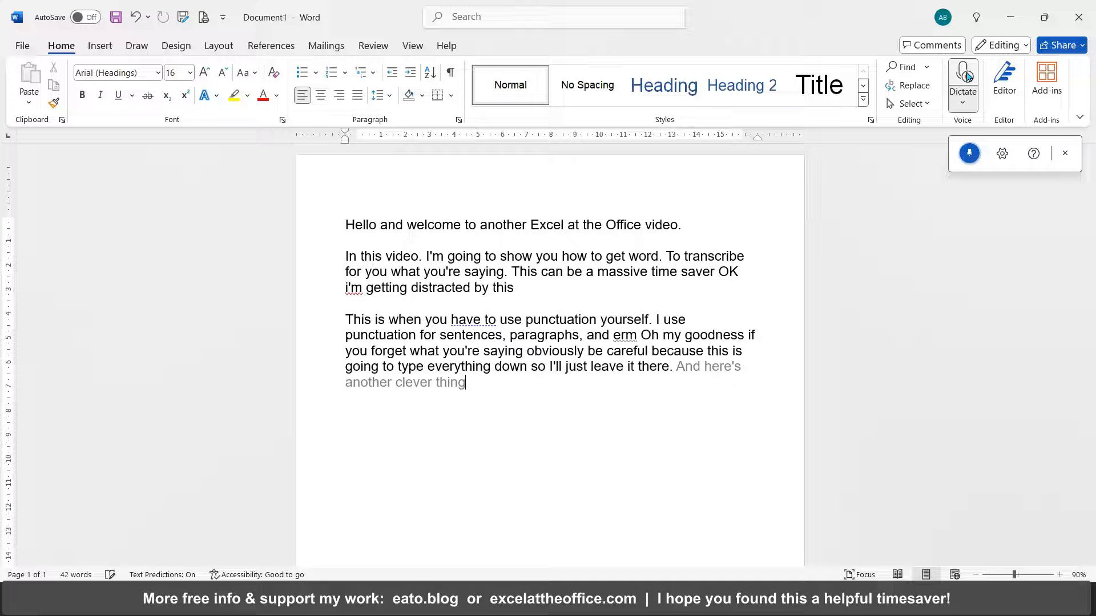
pyautogui.write('dot dot dot')
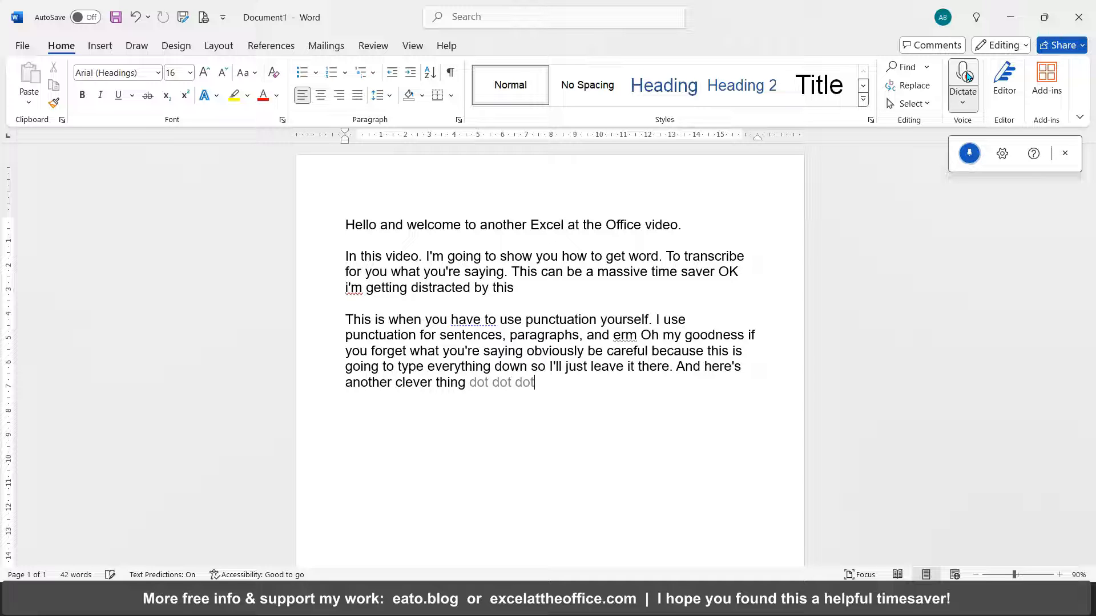
pyautogui.write('...')
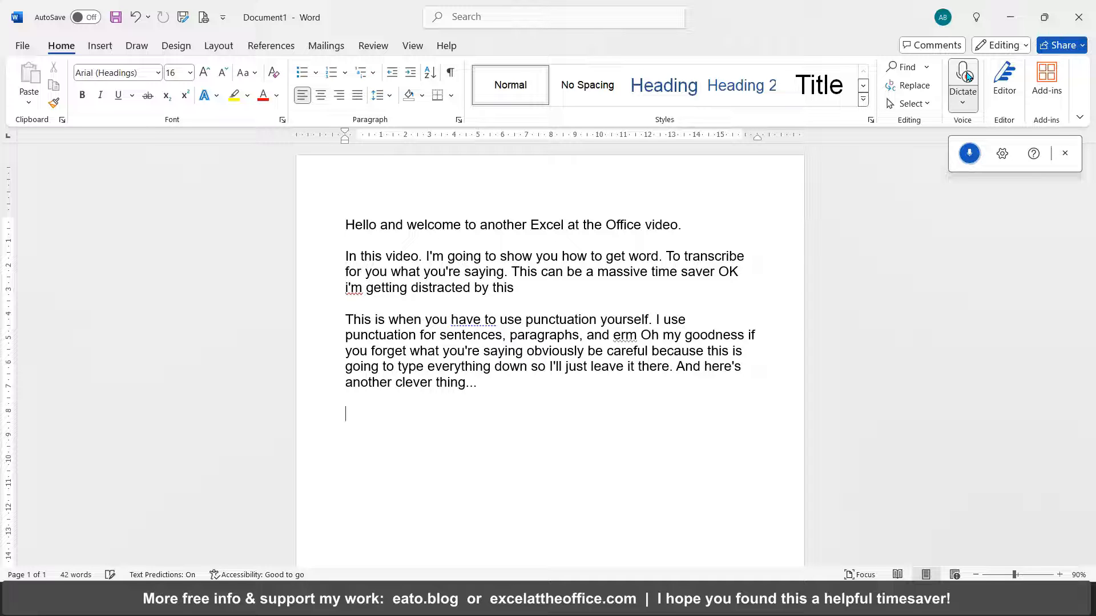
# Dictate the grey preview text remark, ending 'Clever Word managed to figure that one out'.
pyautogui.write('So you see')
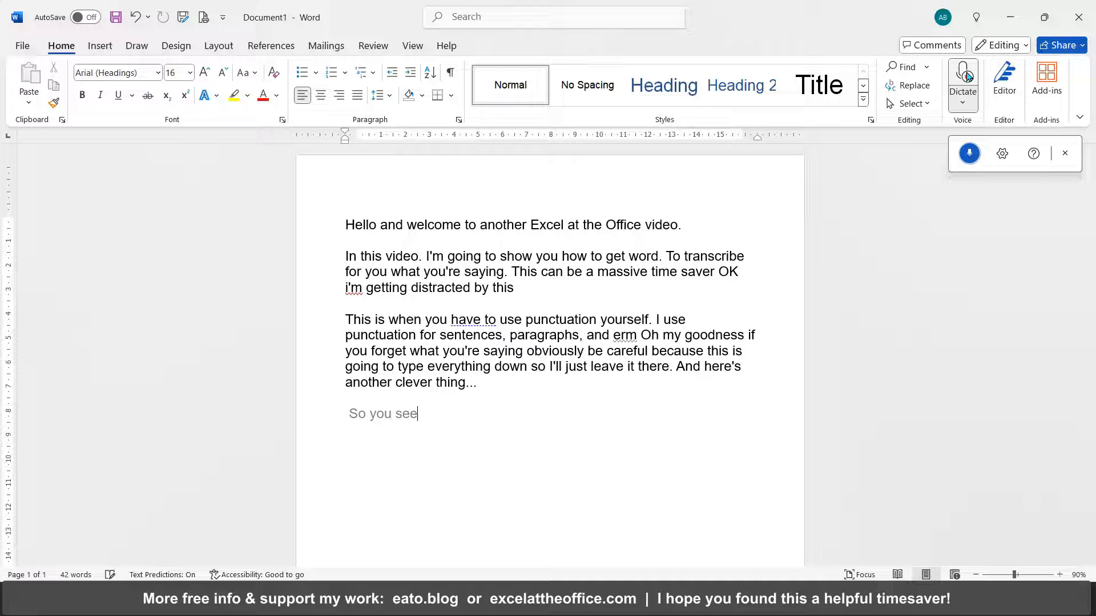
pyautogui.write('and it starts typing it out in grey until it figures out wha')
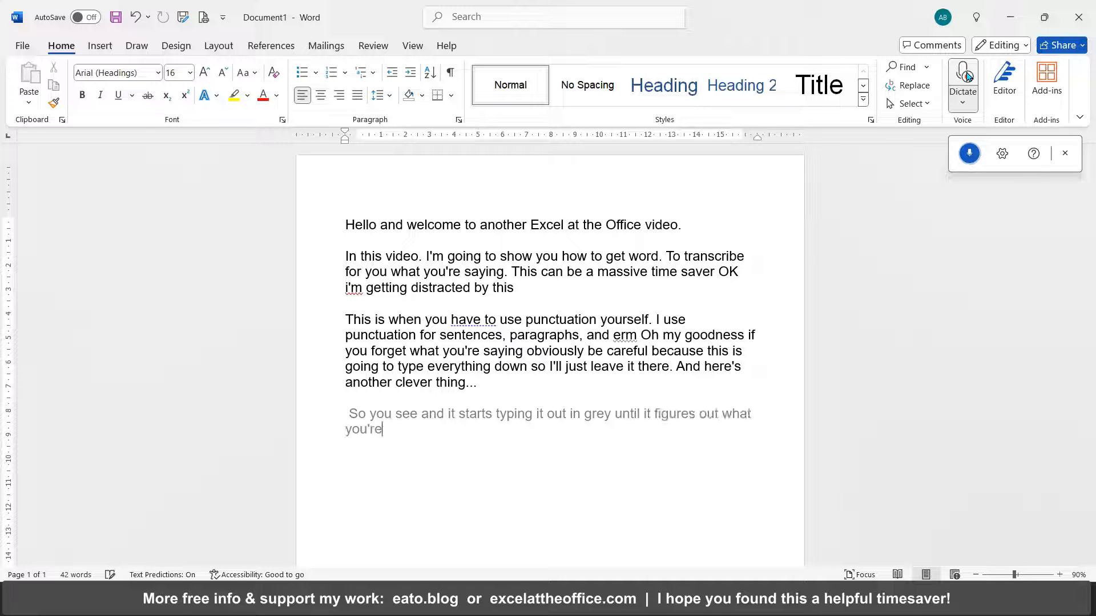
pyautogui.write('trying to say and it recognises')
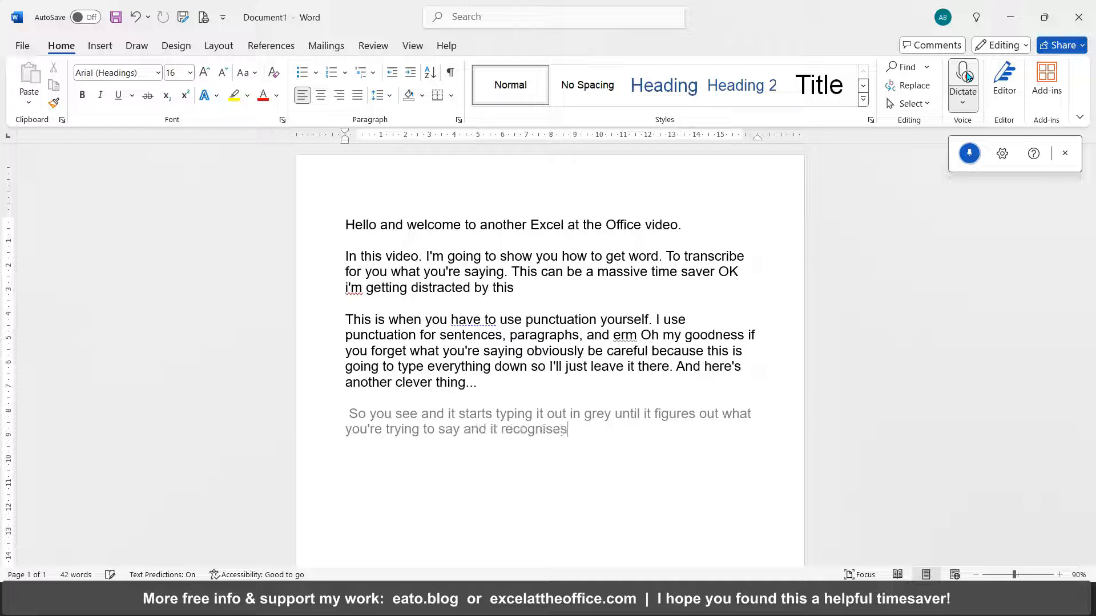
pyautogui.write("if you're ever going to")
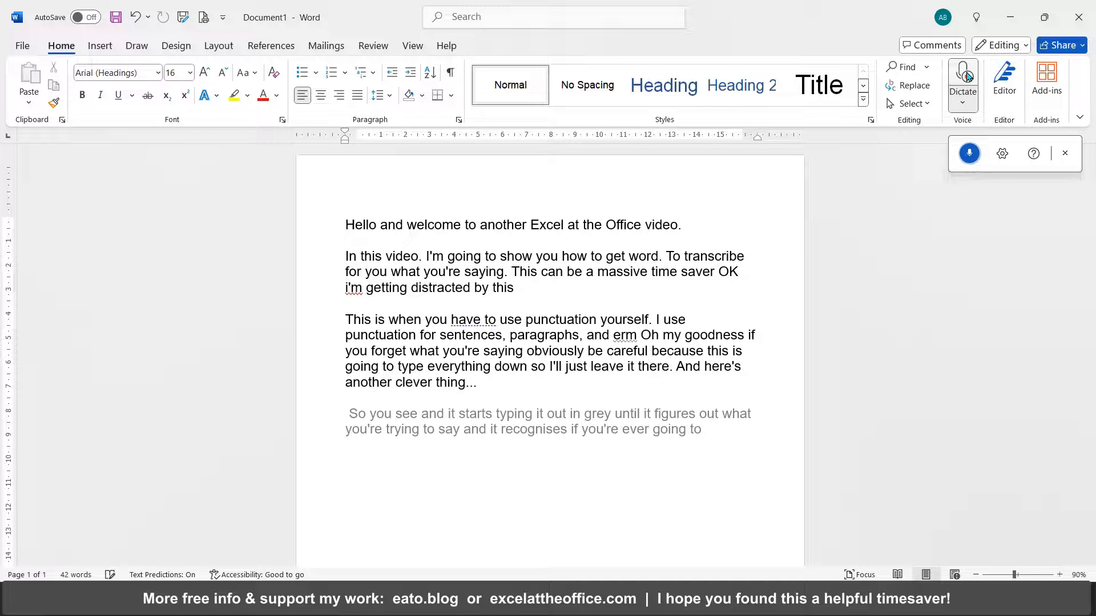
pyautogui.write('put in a full stop.')
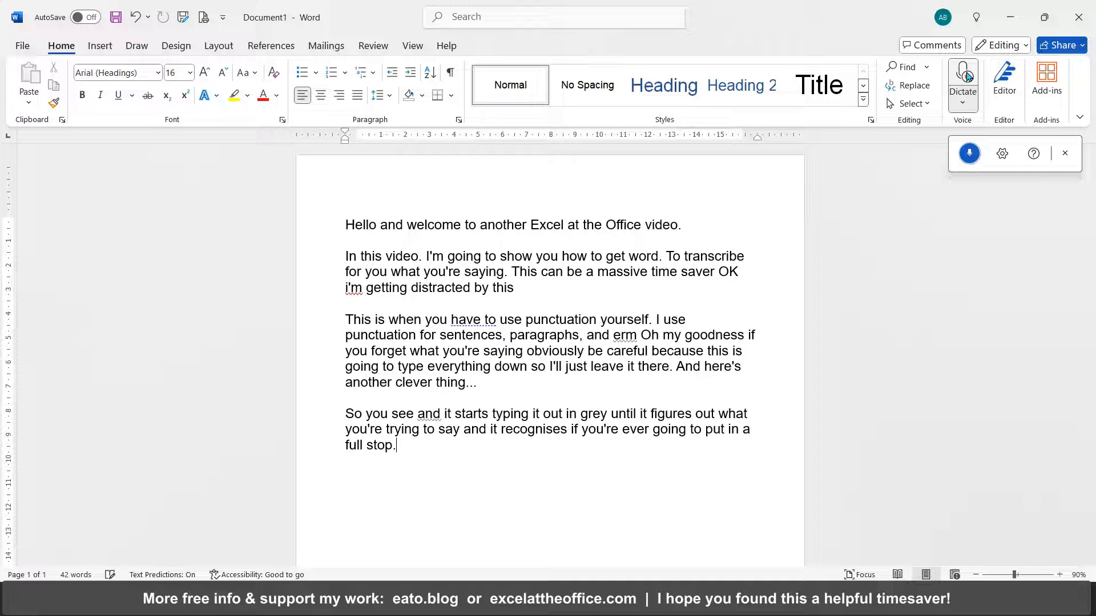
pyautogui.write('Clever word managed')
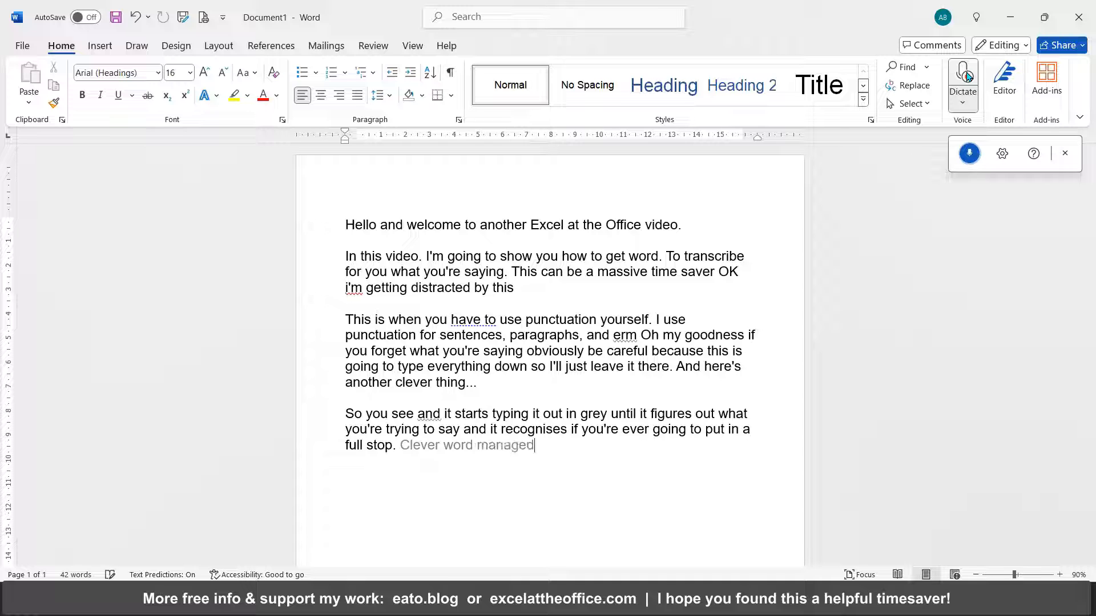
pyautogui.write('to figure that one out so yeah this is')
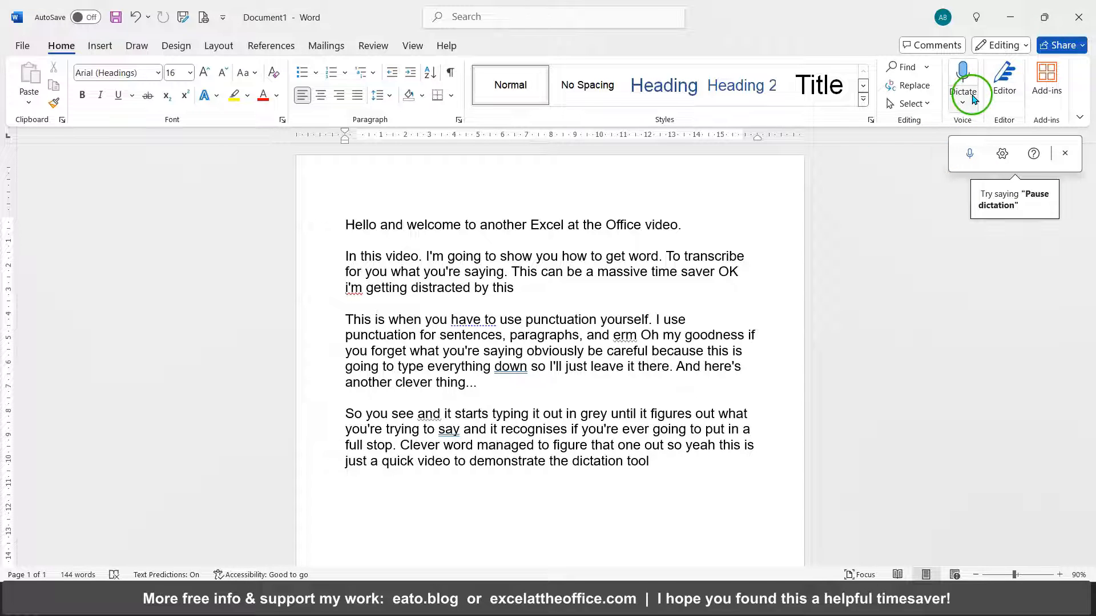
pyautogui.click(963, 91)
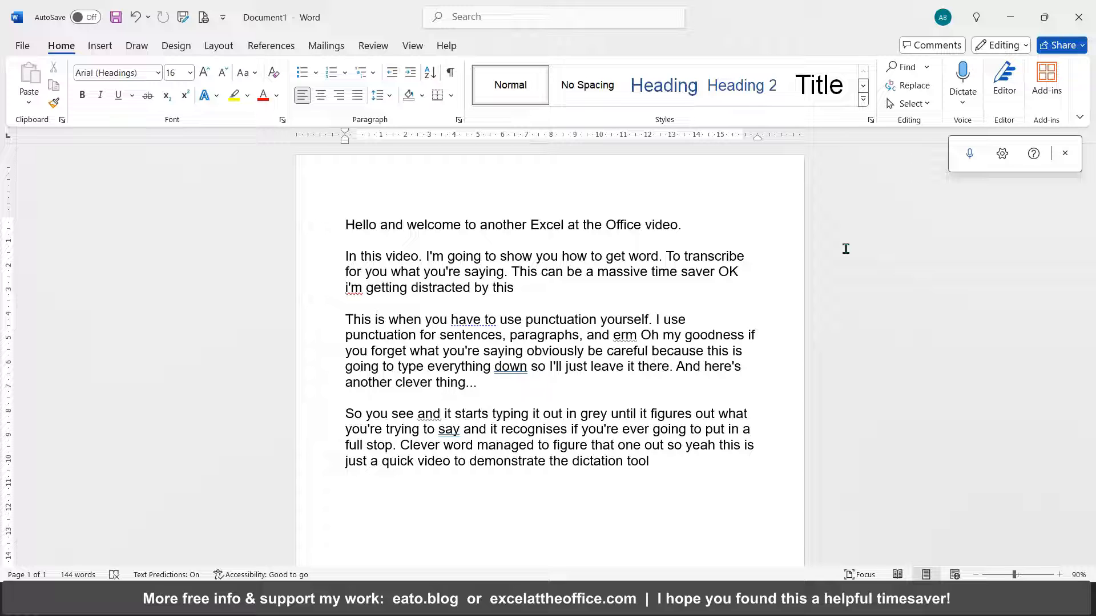
pyautogui.click(647, 460)
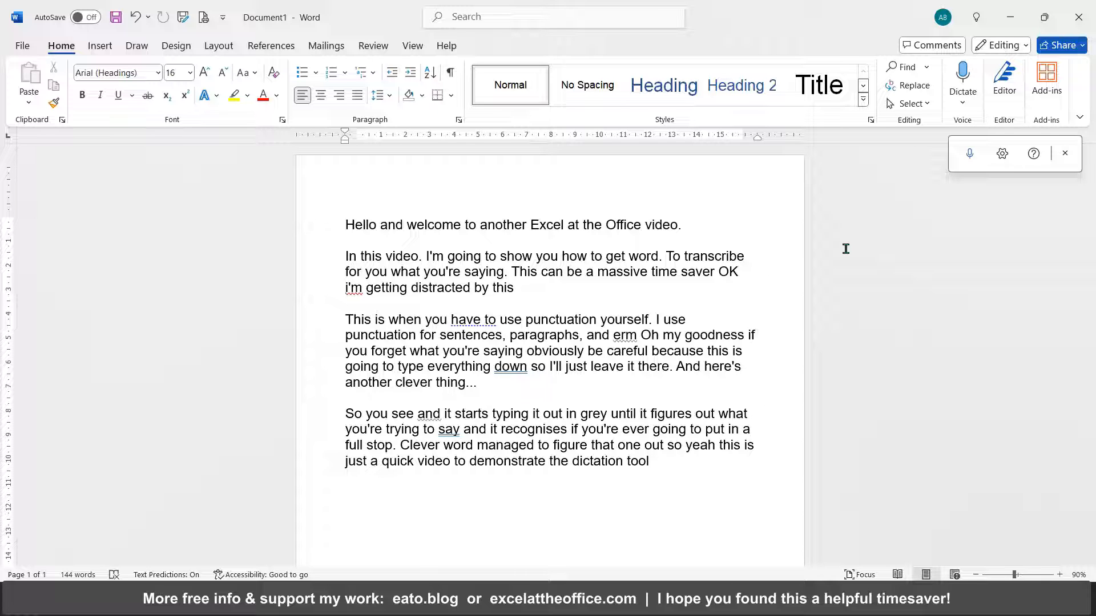
pyautogui.click(647, 461)
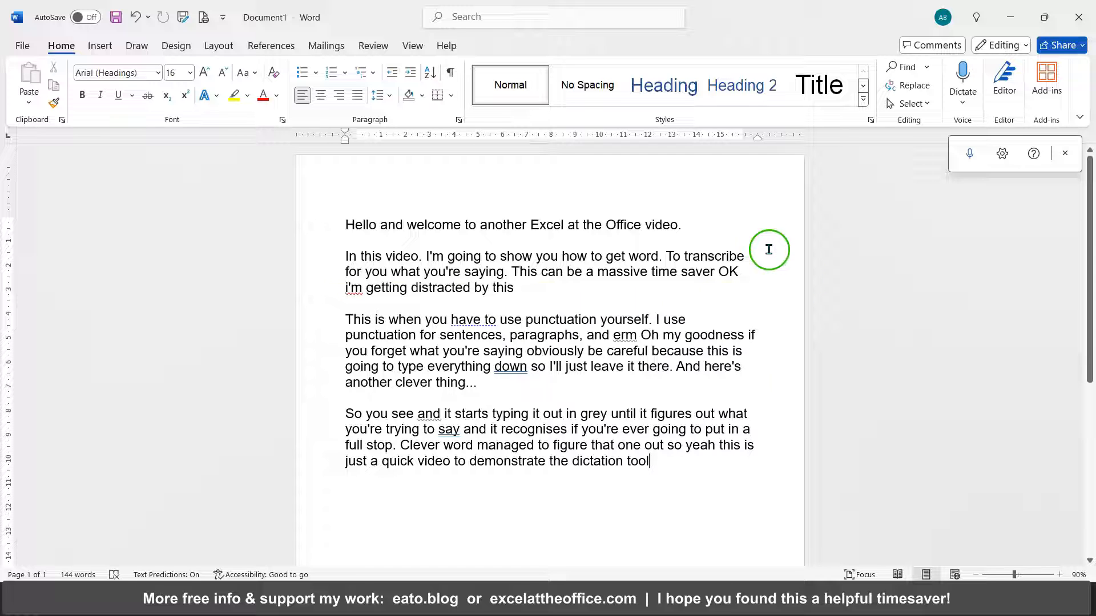
pyautogui.moveTo(908, 161)
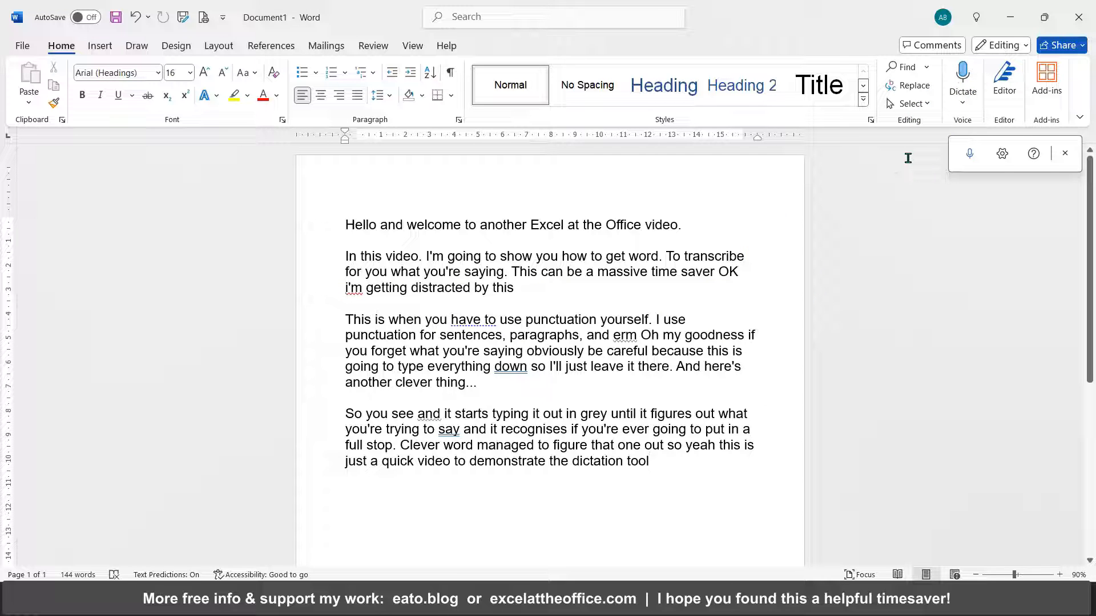
pyautogui.click(962, 72)
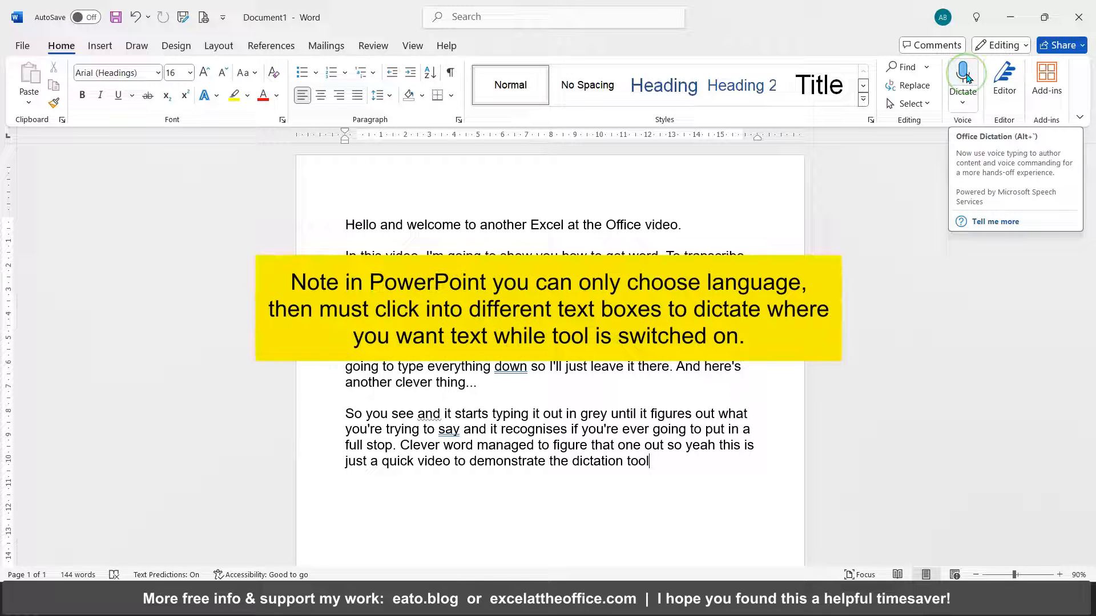
pyautogui.moveTo(941, 106)
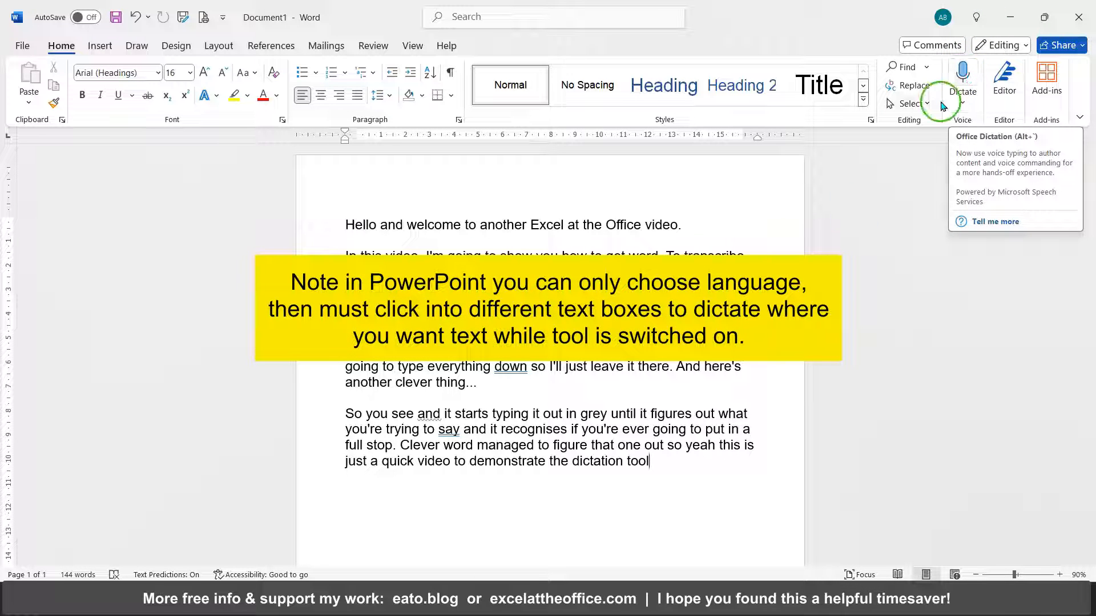
pyautogui.click(962, 77)
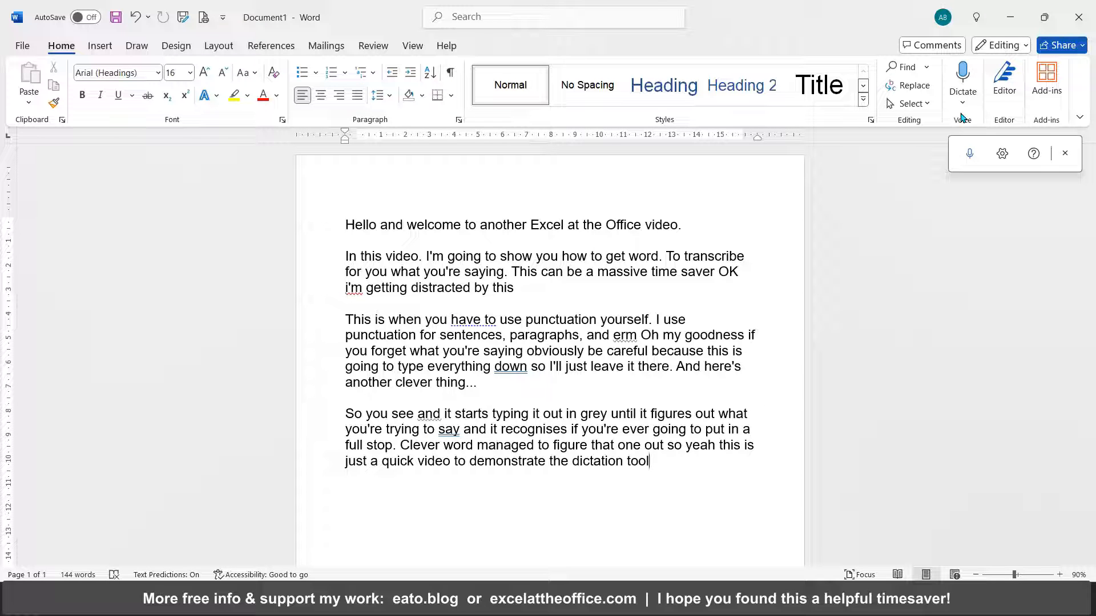
# Choose Transcribe from the Dictate dropdown to open the Transcribe pane.
pyautogui.click(962, 85)
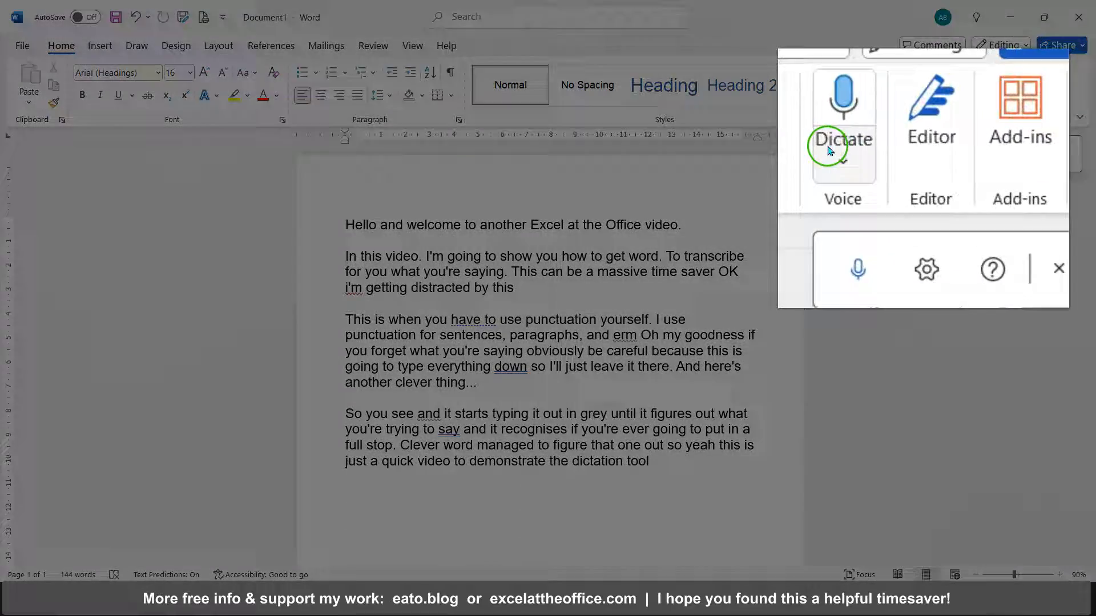
pyautogui.click(842, 179)
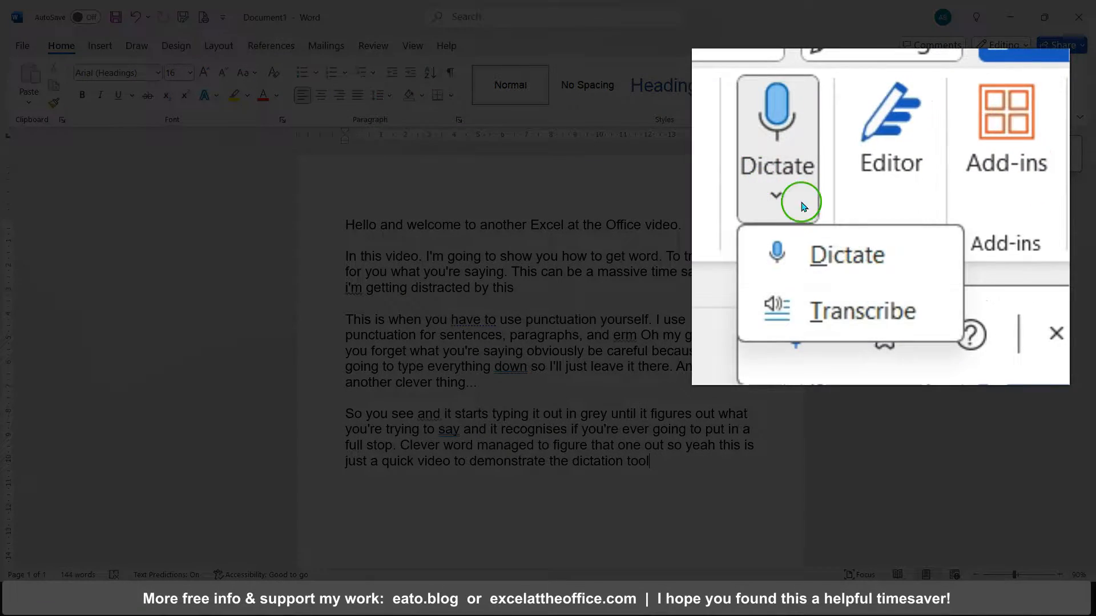
pyautogui.click(862, 311)
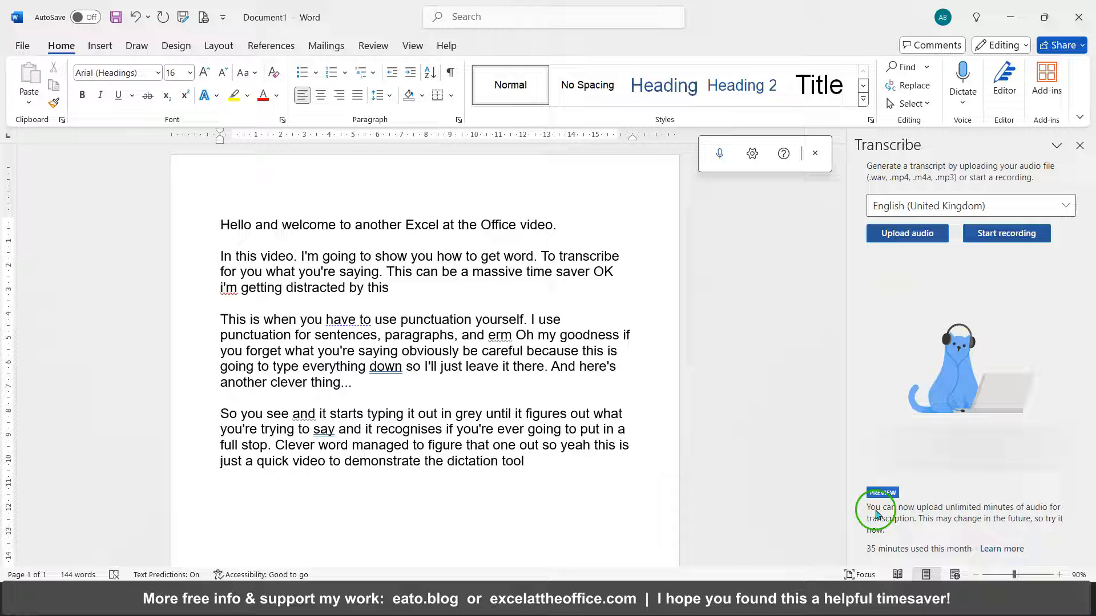
pyautogui.moveTo(979, 512)
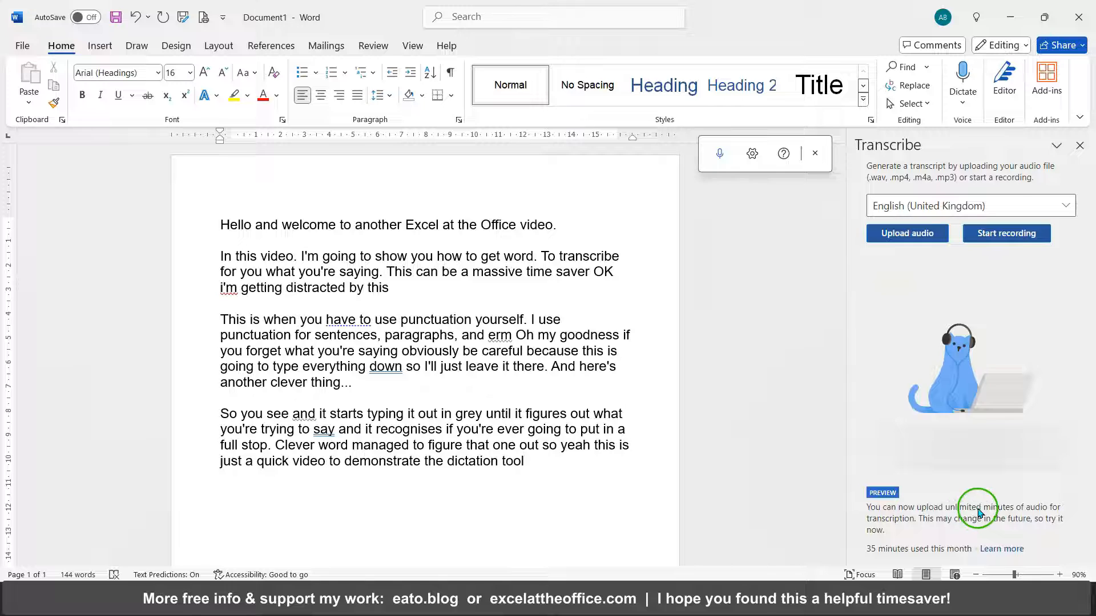
pyautogui.moveTo(929, 526)
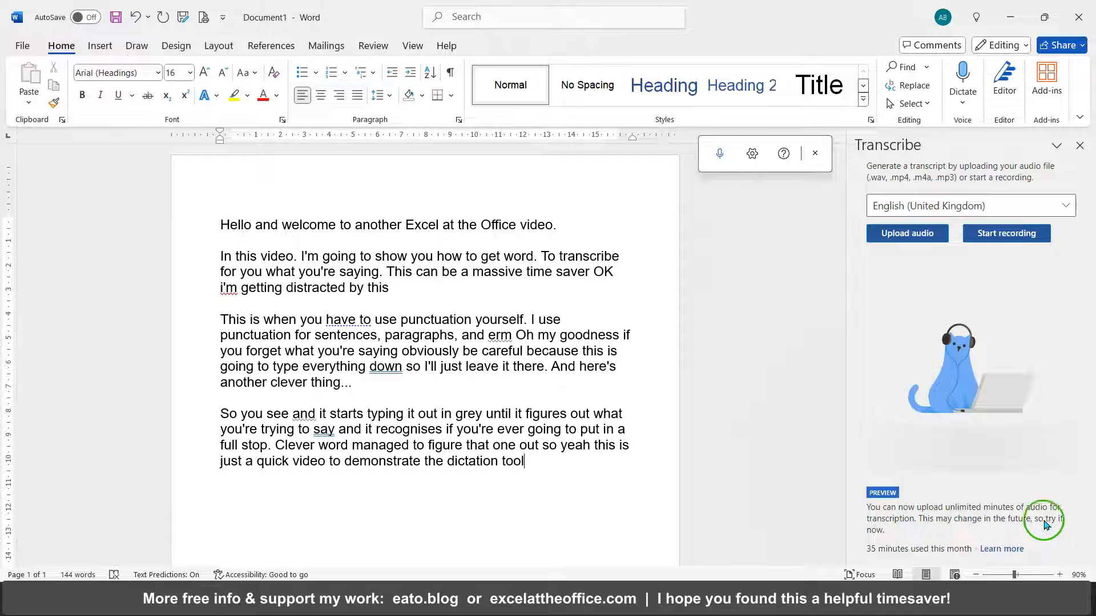
pyautogui.moveTo(900, 537)
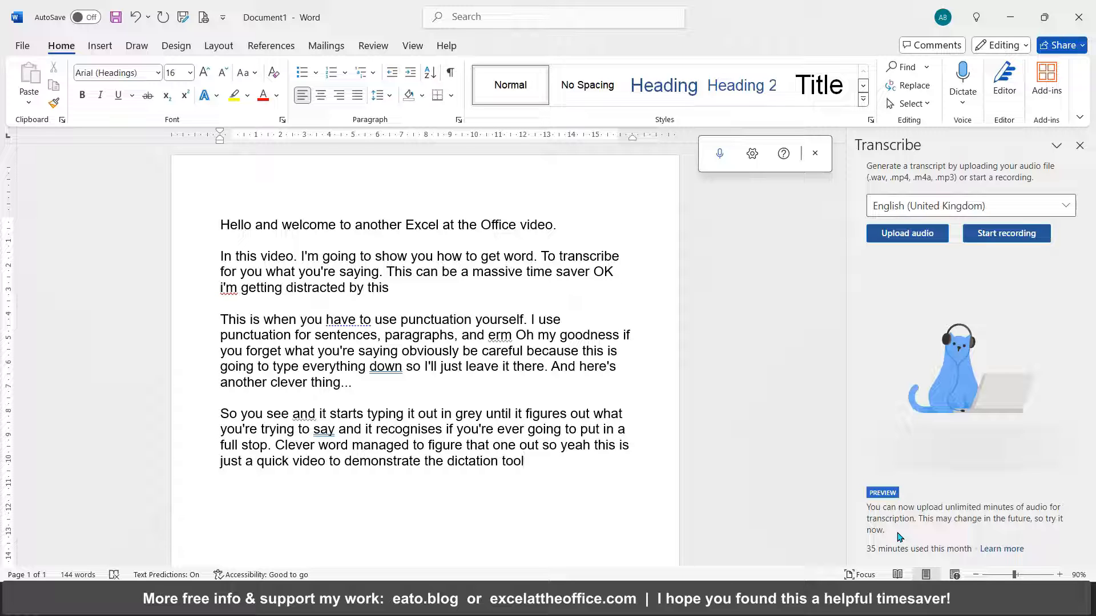
pyautogui.click(523, 461)
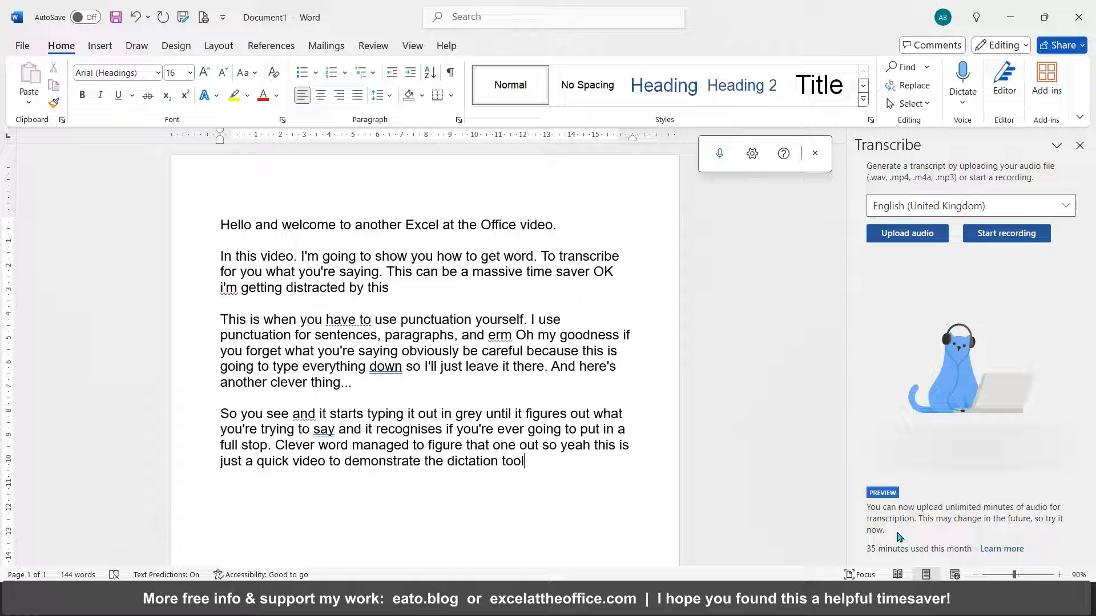
pyautogui.click(411, 224)
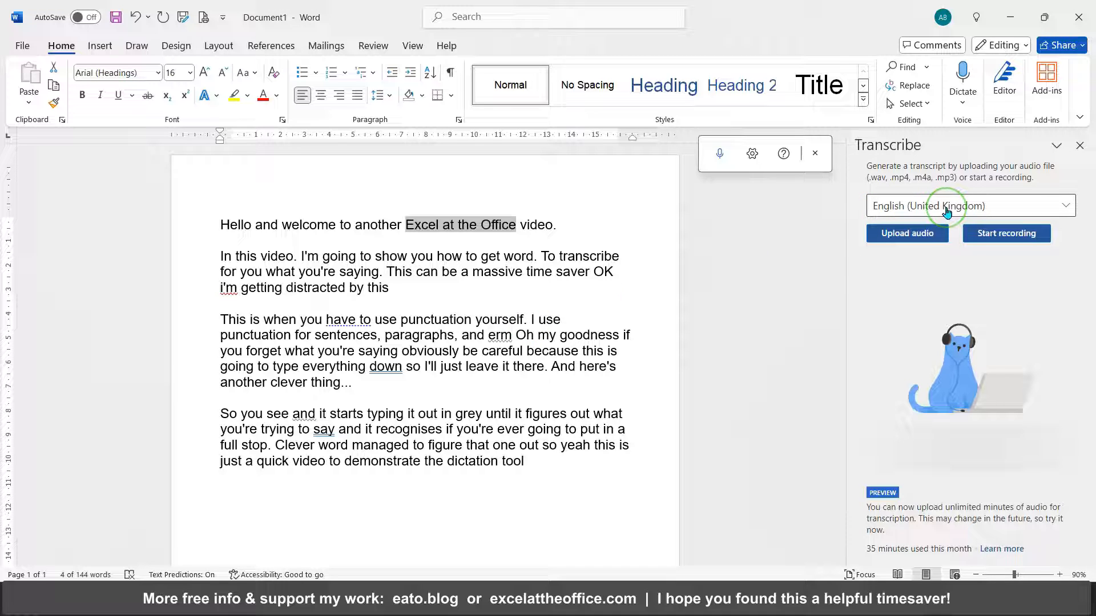
pyautogui.moveTo(975, 212)
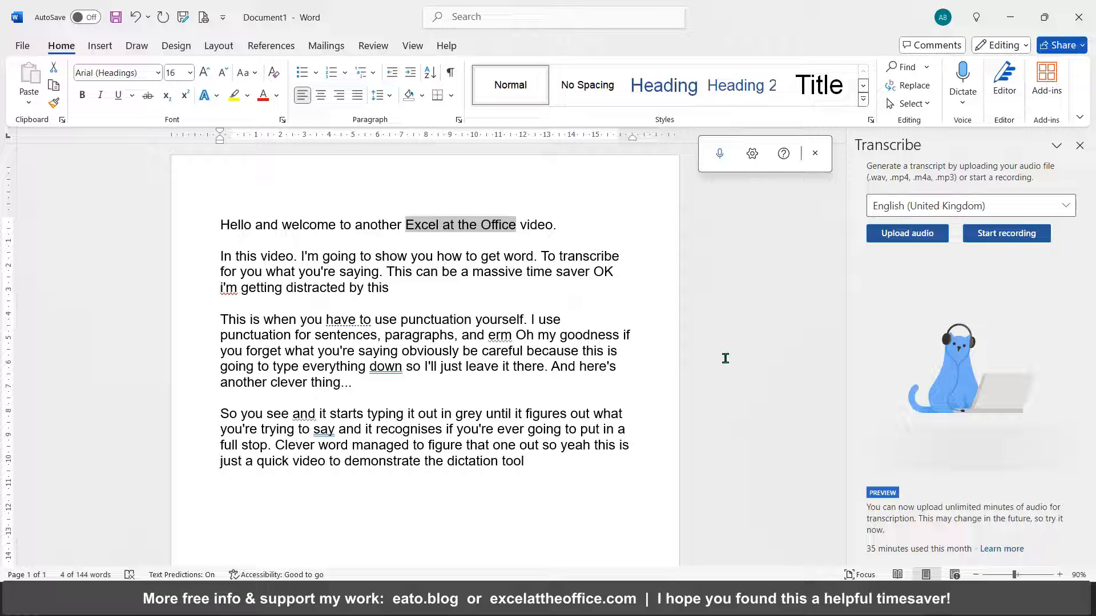
pyautogui.moveTo(1055, 146)
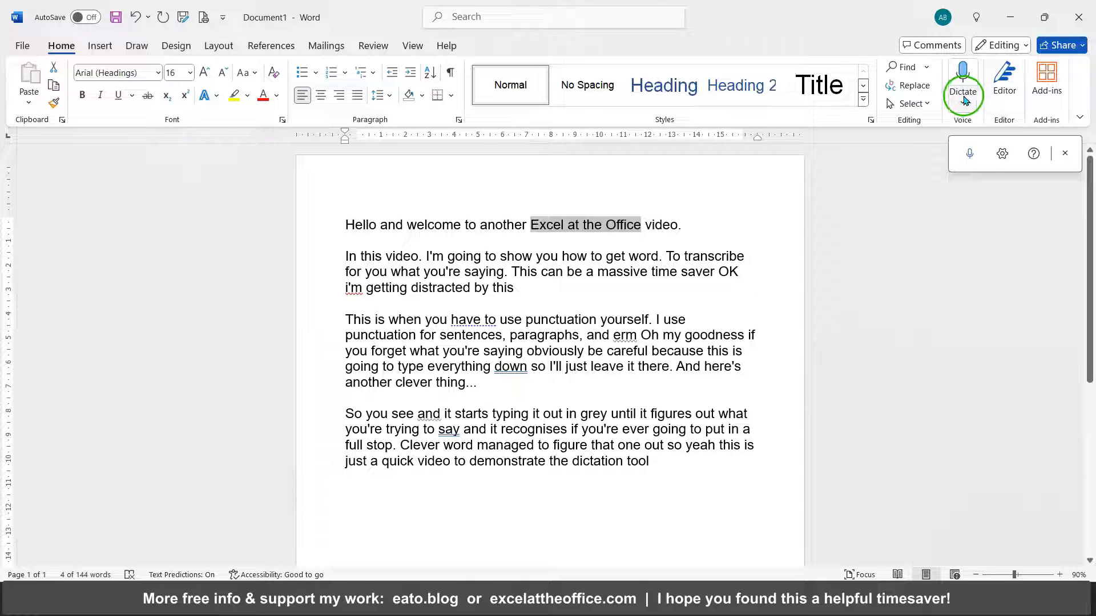
pyautogui.moveTo(962, 81)
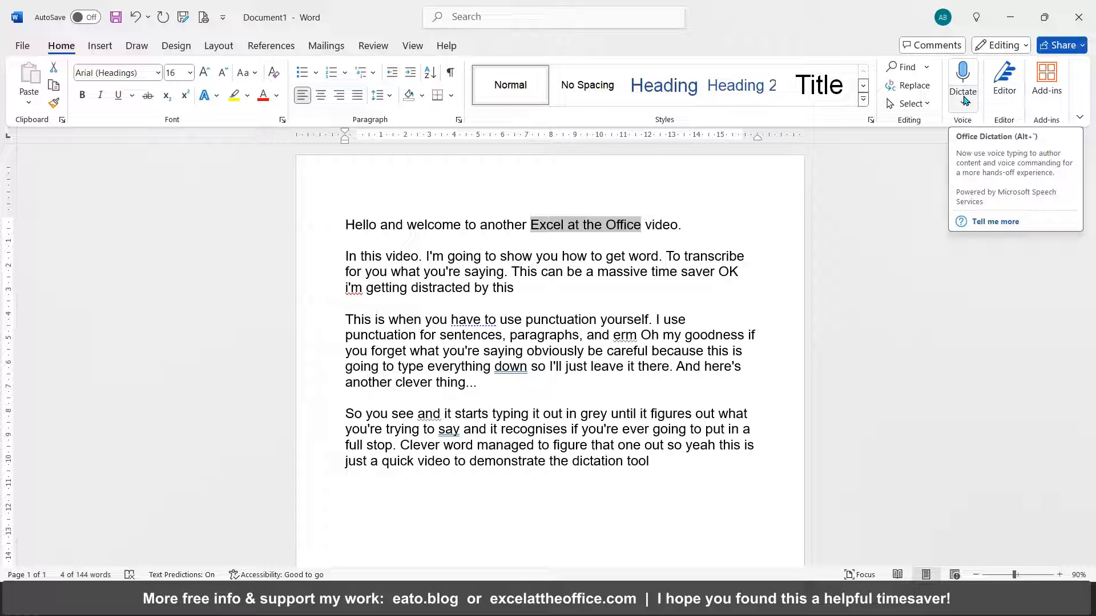
pyautogui.moveTo(929, 91)
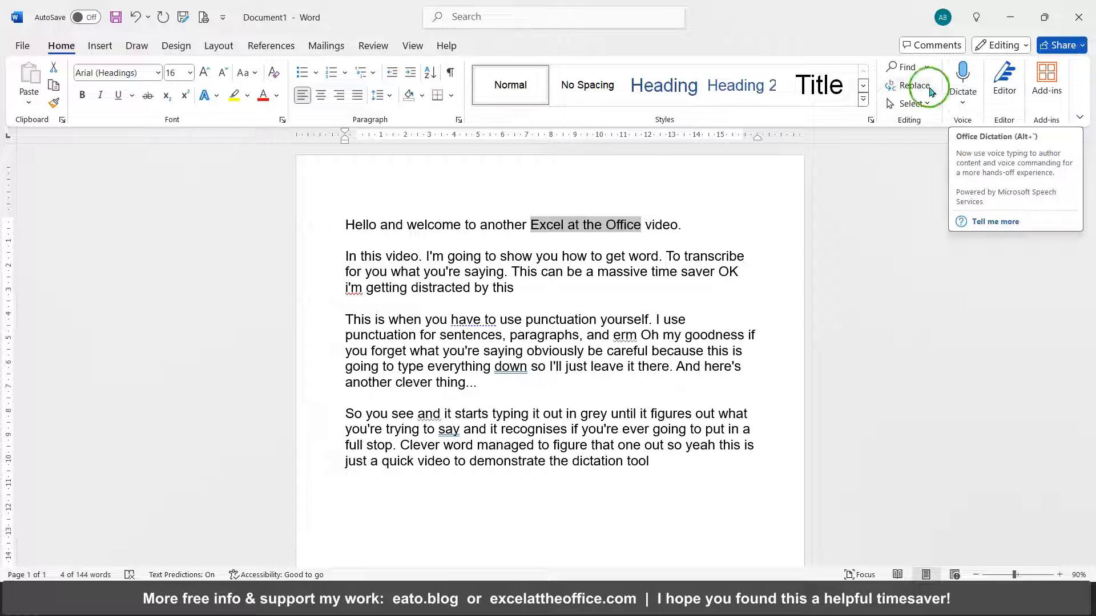
# Dismiss the Dictate help tooltip after closing the Transcribe pane.
pyautogui.click(963, 75)
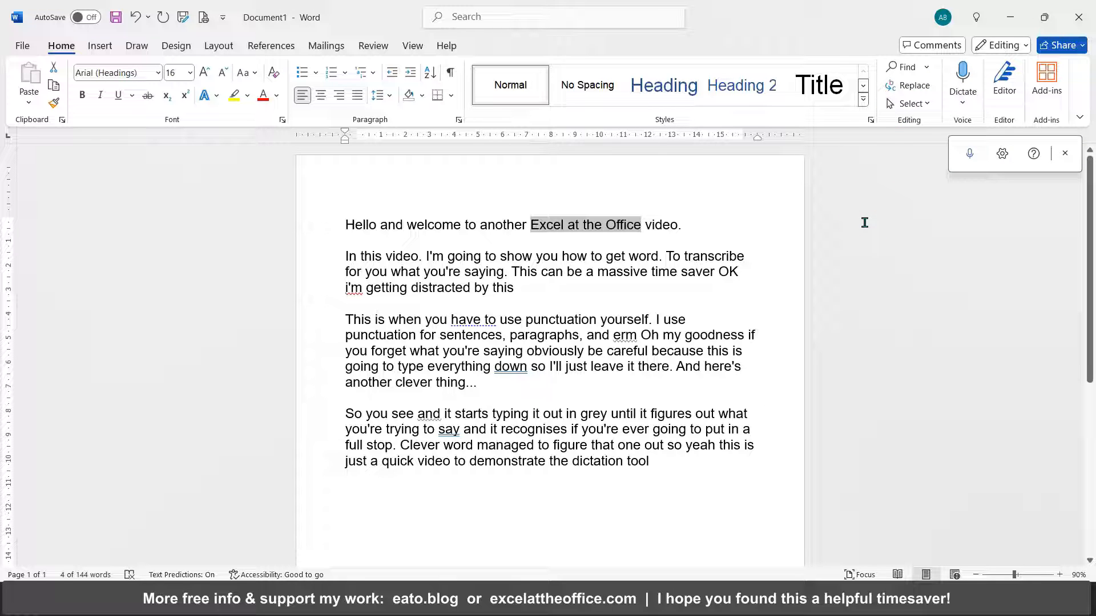